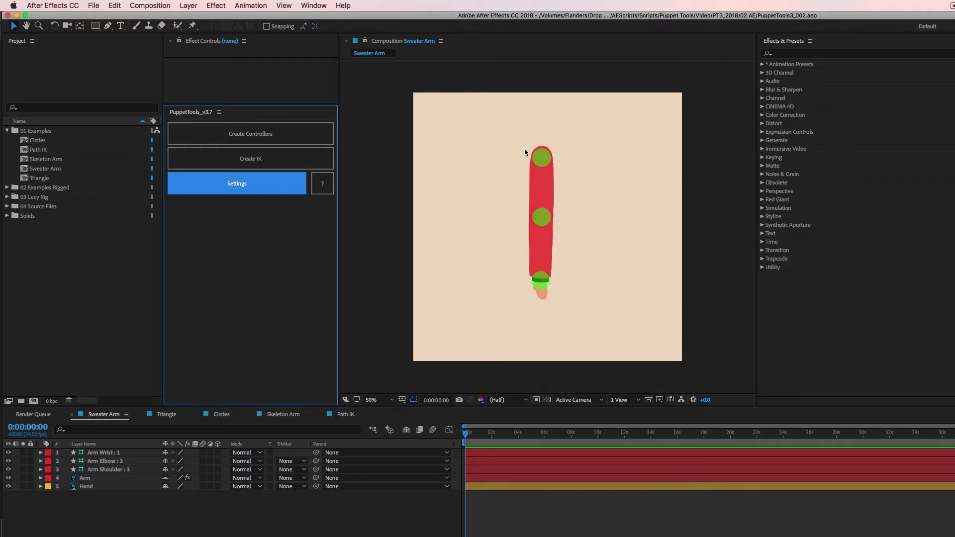
- Test-drag the elbow, shoulder and wrist joint controllers, then select all three together
left_click(541, 218)
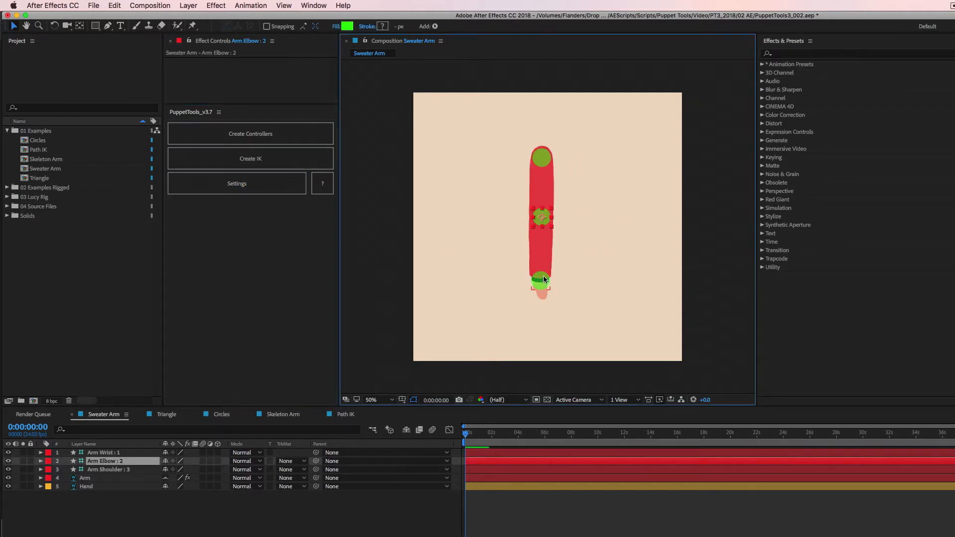
left_click_drag(541, 158, 605, 153)
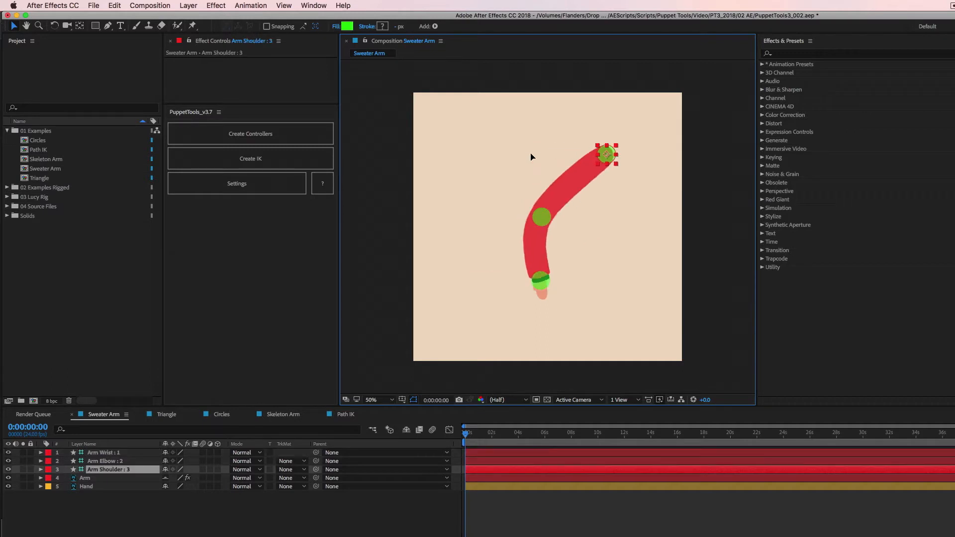
left_click_drag(606, 154, 541, 157)
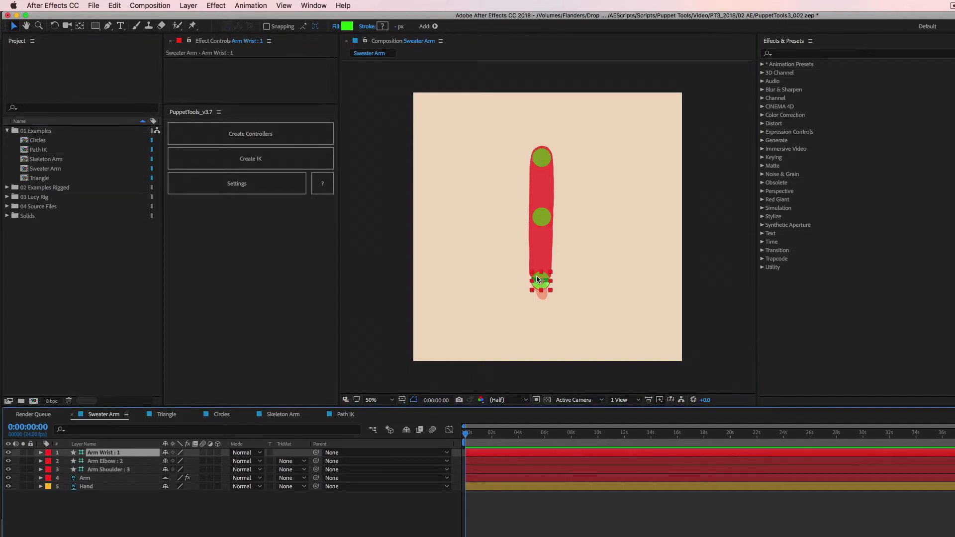
left_click_drag(541, 281, 479, 233)
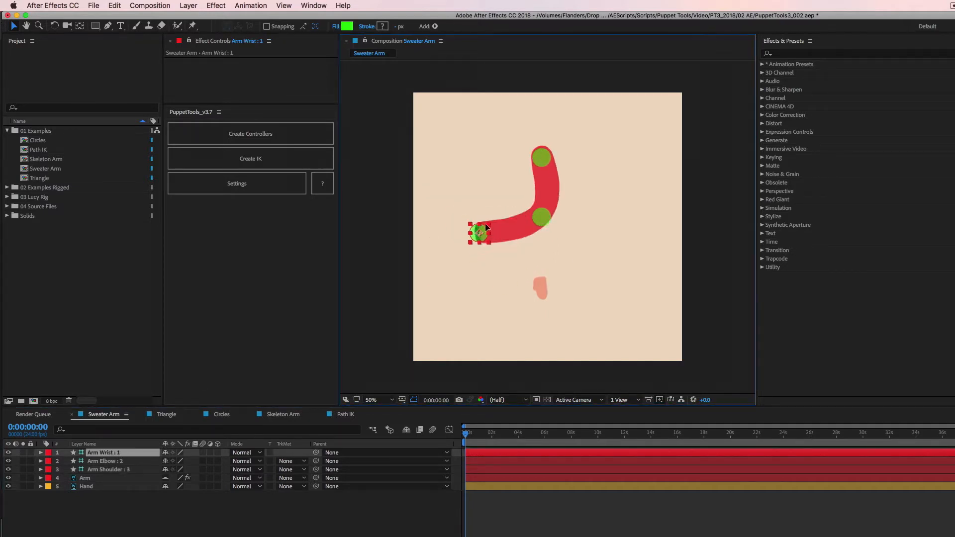
left_click_drag(479, 233, 495, 252)
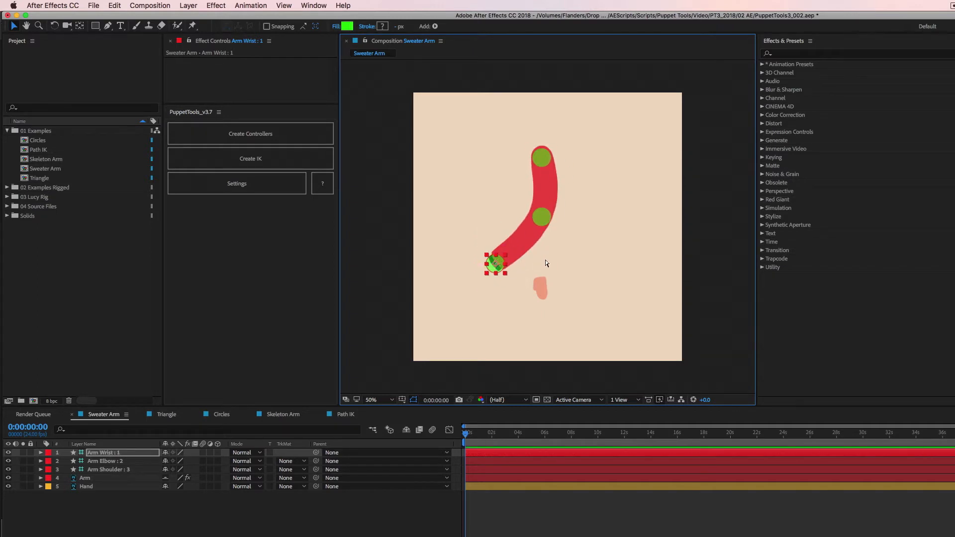
left_click_drag(495, 263, 541, 280)
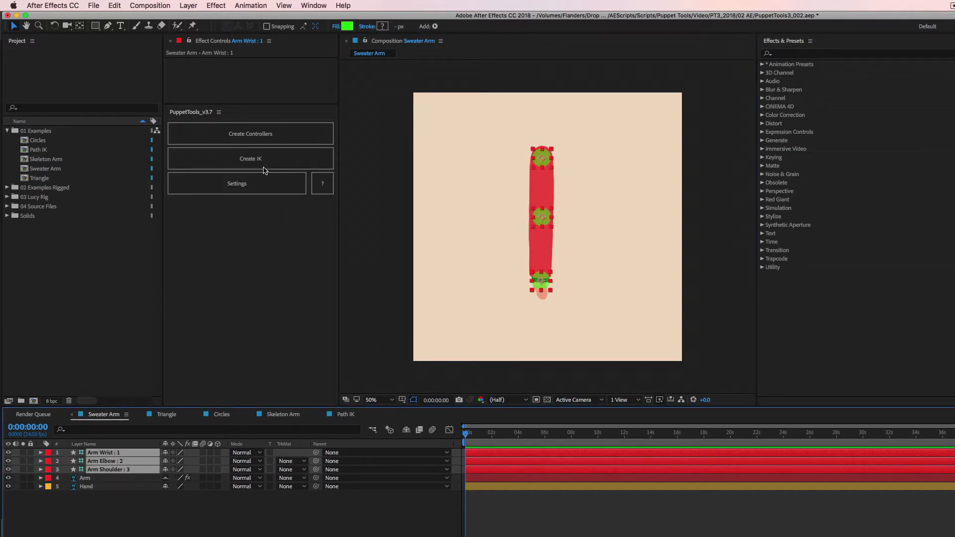
- Create the IK rig and bend the Sweater Arm with the new Arm Wrist IK Ctrl, returning it straight
left_click(250, 158)
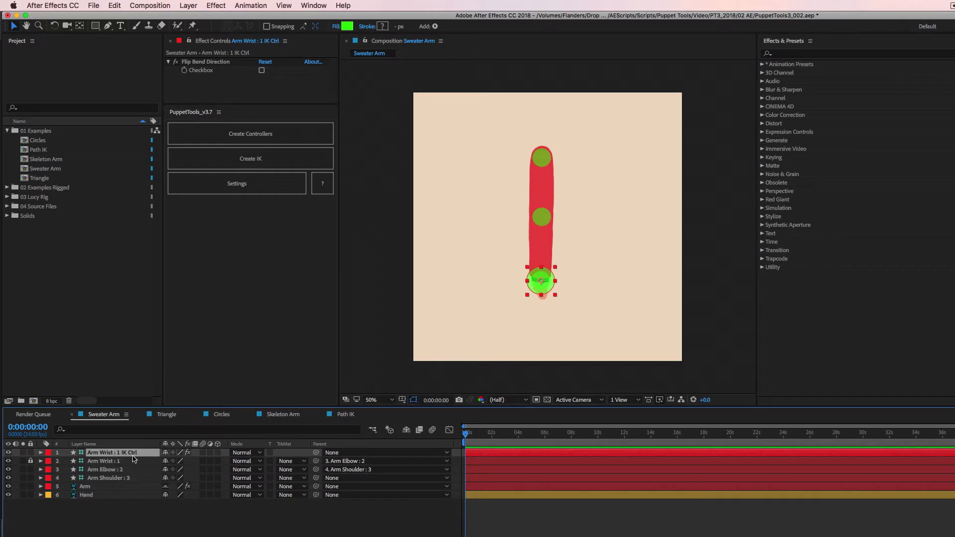
mouse_move(544, 249)
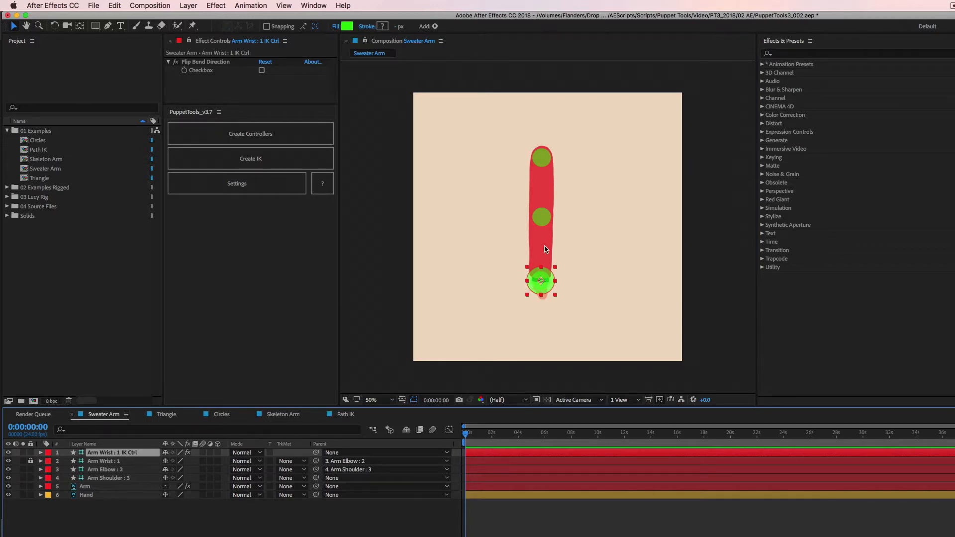
left_click_drag(541, 280, 520, 253)
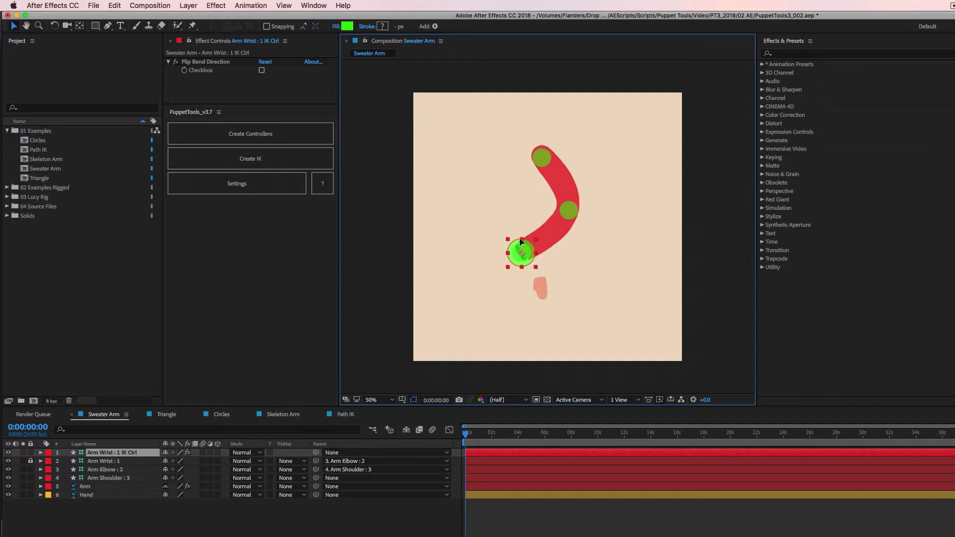
left_click_drag(520, 252, 504, 278)
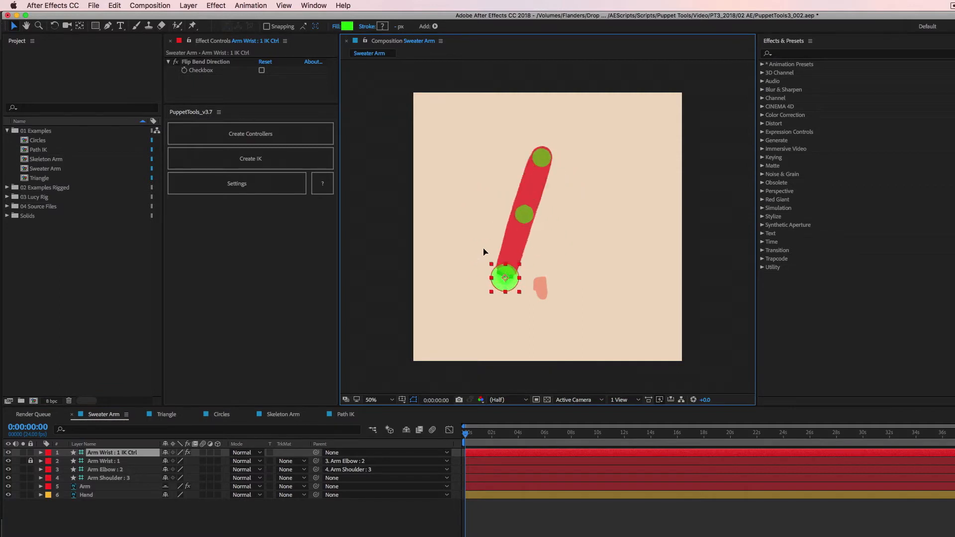
left_click_drag(505, 277, 496, 254)
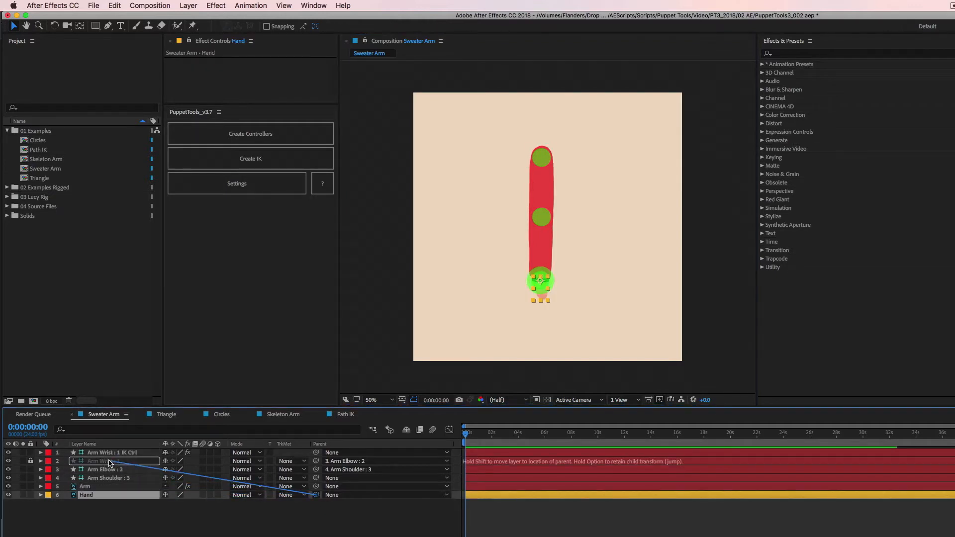
- Parent the Hand layer to Arm Wrist and curl the arm with the wrist controller to confirm the hand follows
left_click_drag(539, 280, 502, 250)
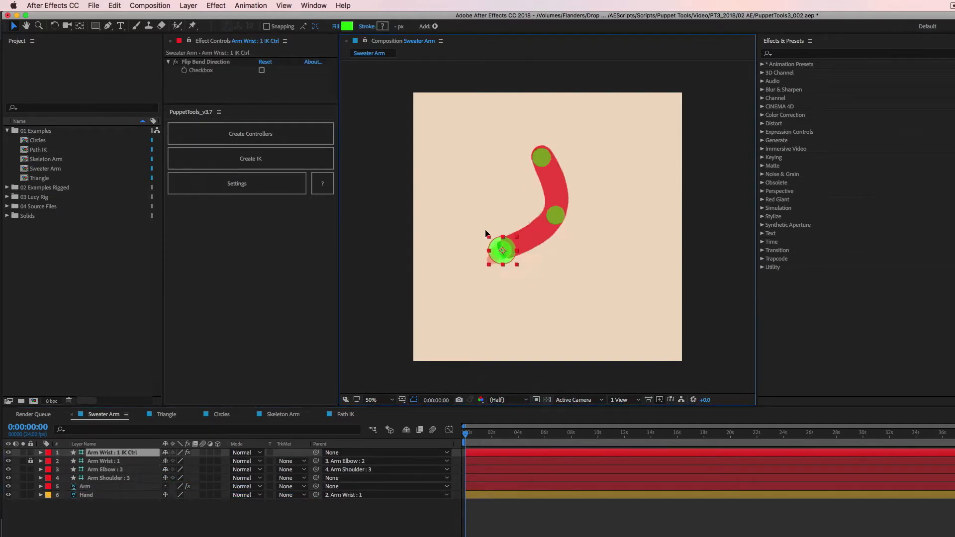
left_click_drag(502, 249, 504, 263)
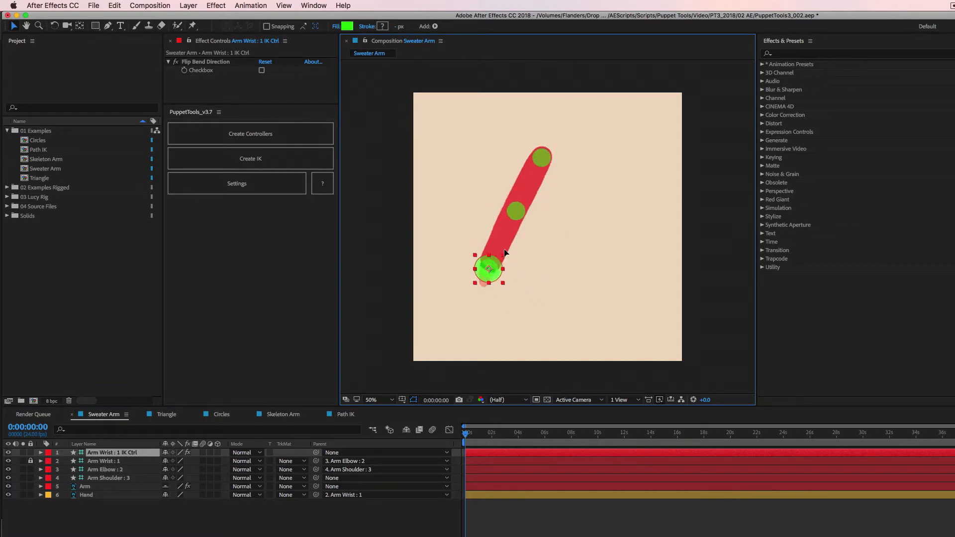
left_click_drag(488, 269, 497, 264)
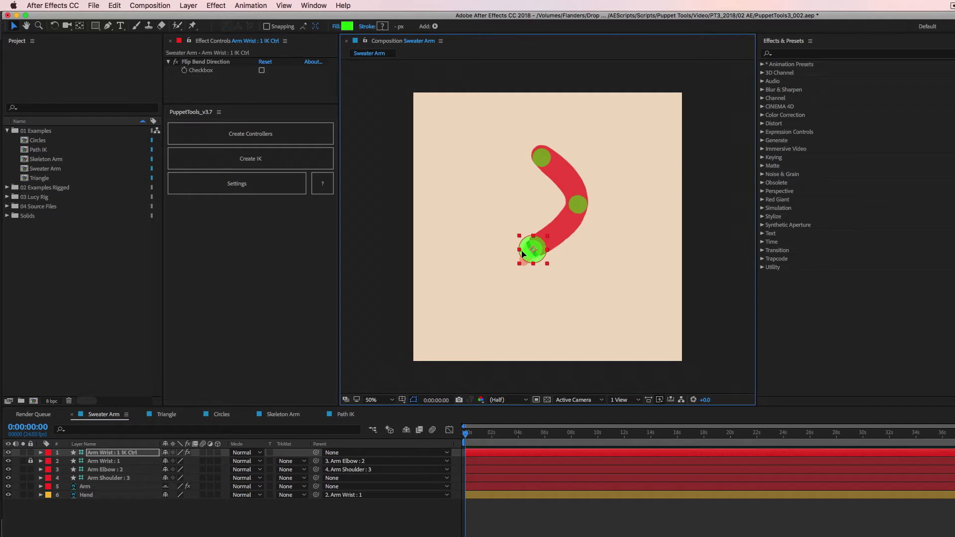
left_click_drag(533, 249, 501, 186)
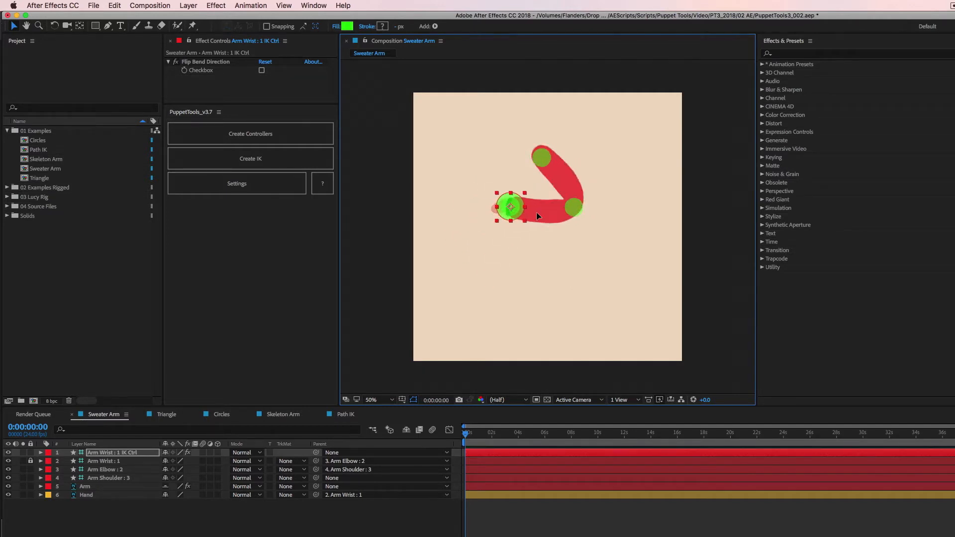
left_click_drag(511, 207, 498, 257)
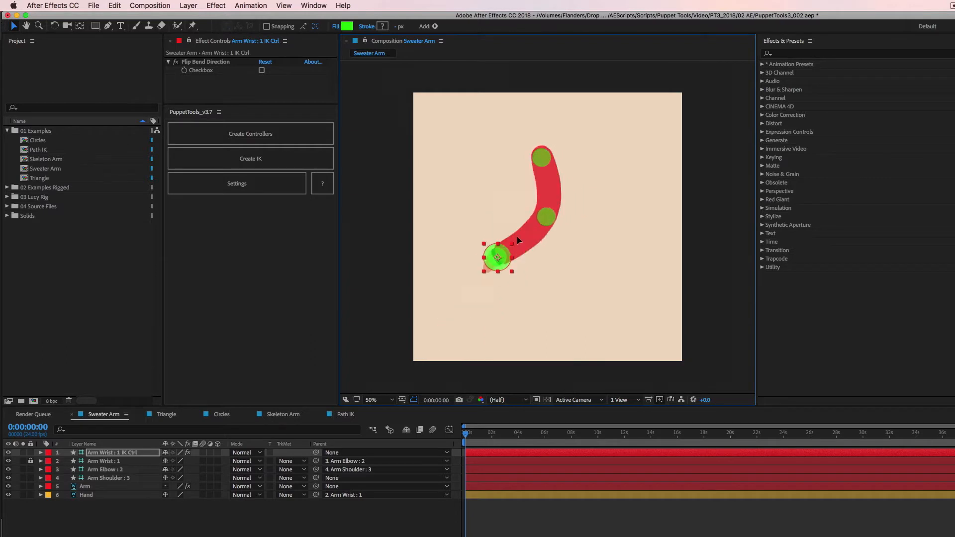
left_click_drag(497, 257, 501, 229)
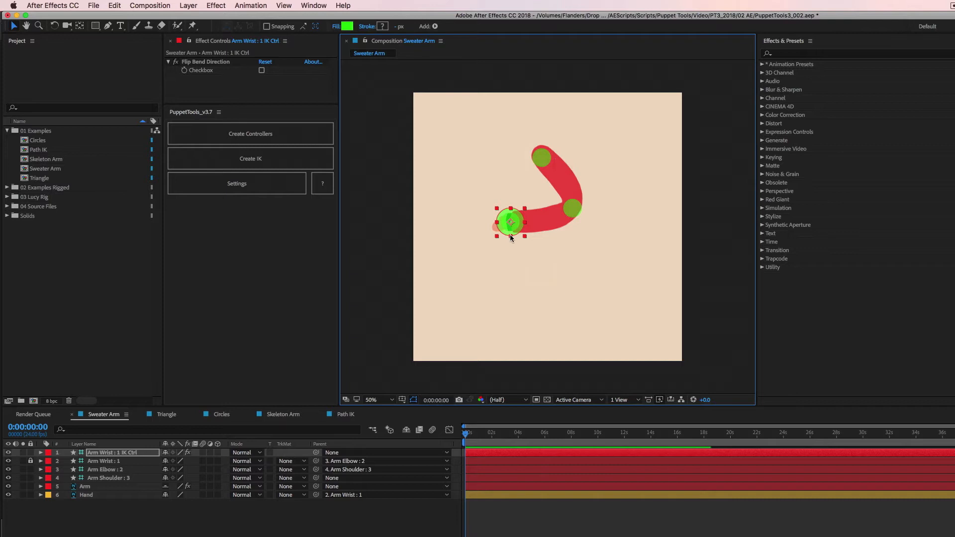
mouse_move(598, 148)
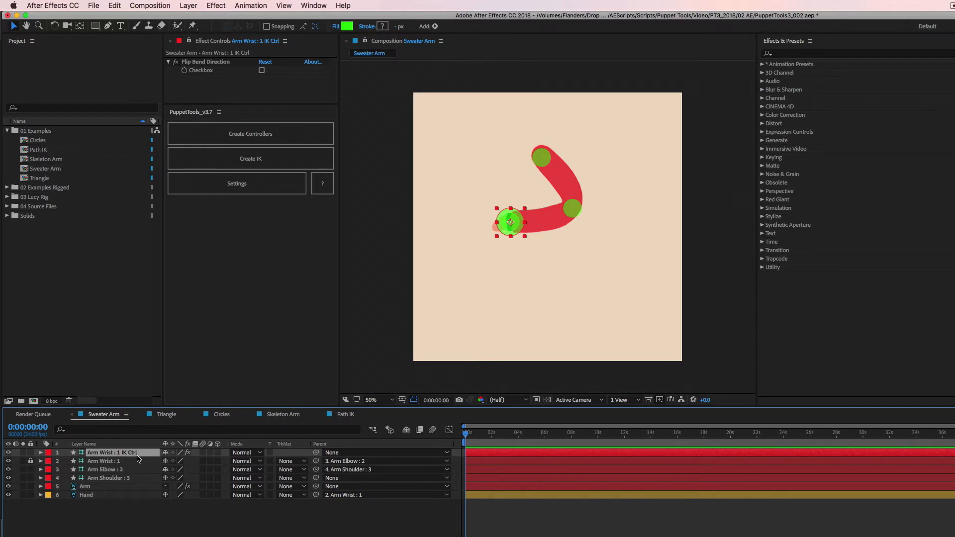
mouse_move(218, 66)
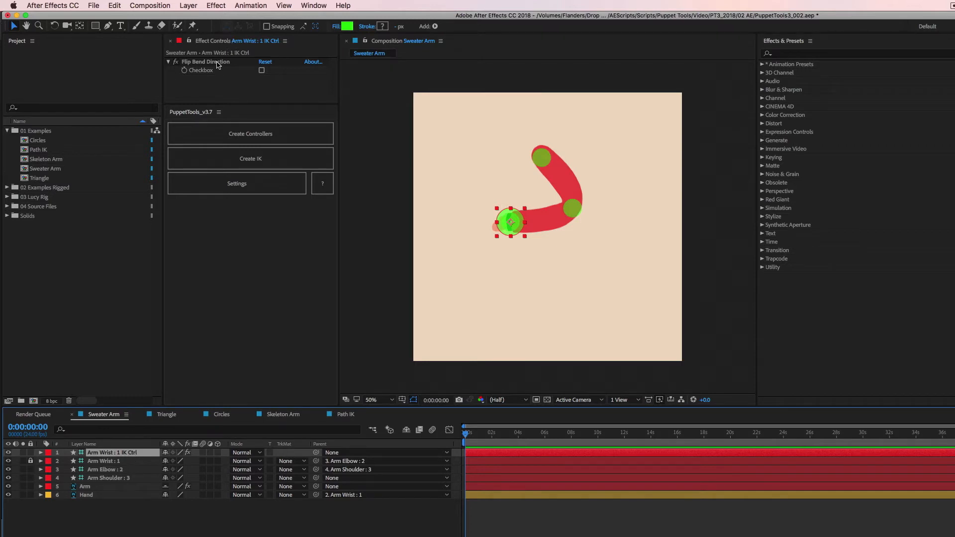
- Toggle Flip Bend Direction on Arm Wrist IK Ctrl and stretch the arm right to compare both curves
left_click(205, 61)
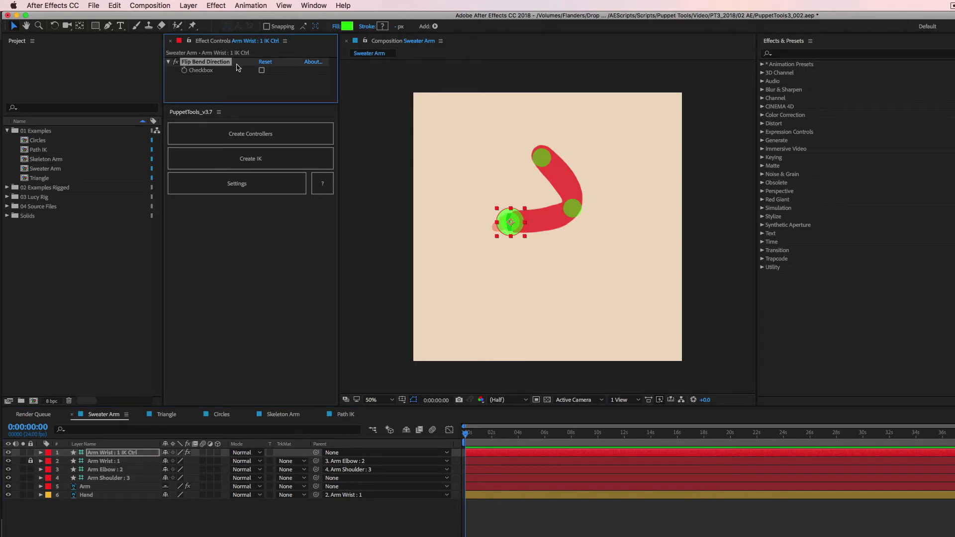
left_click(262, 70)
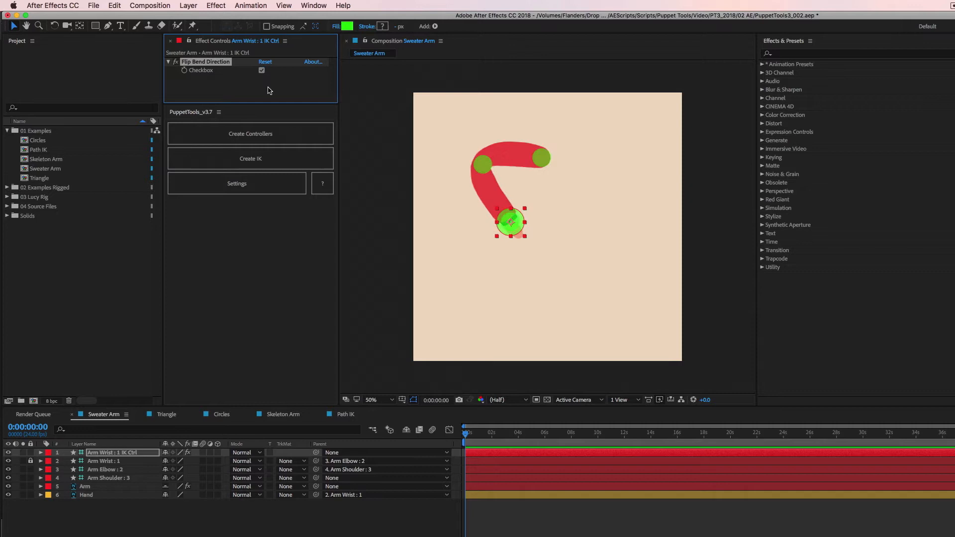
left_click(262, 70)
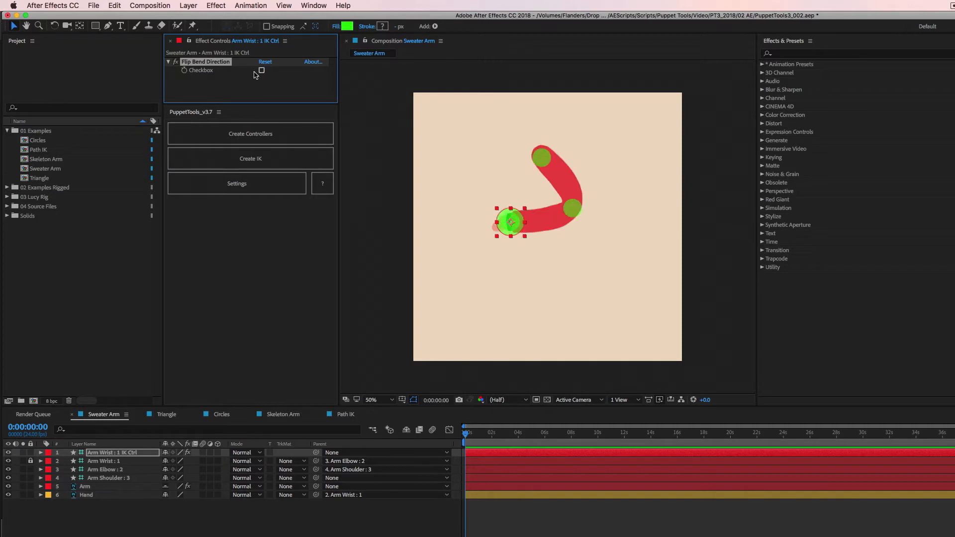
left_click_drag(510, 222, 627, 251)
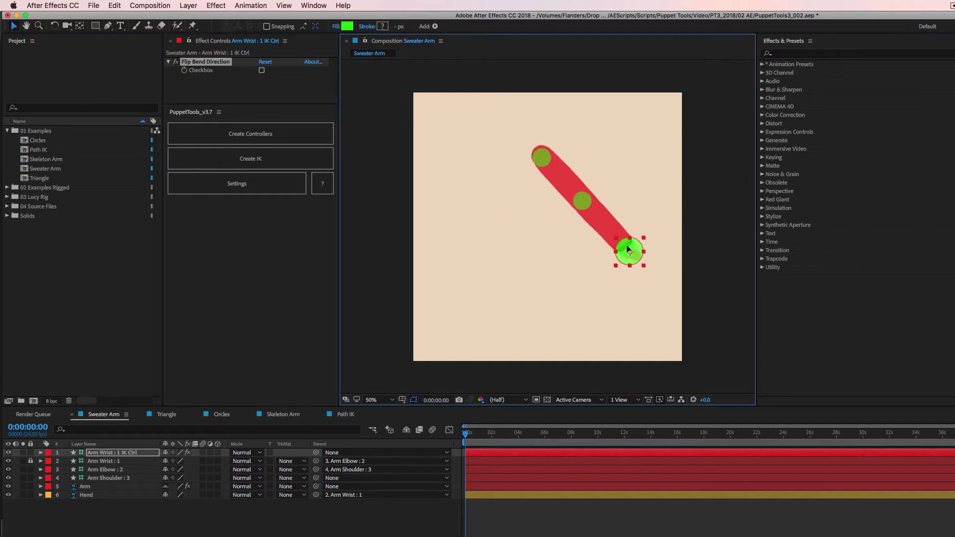
left_click_drag(628, 251, 647, 223)
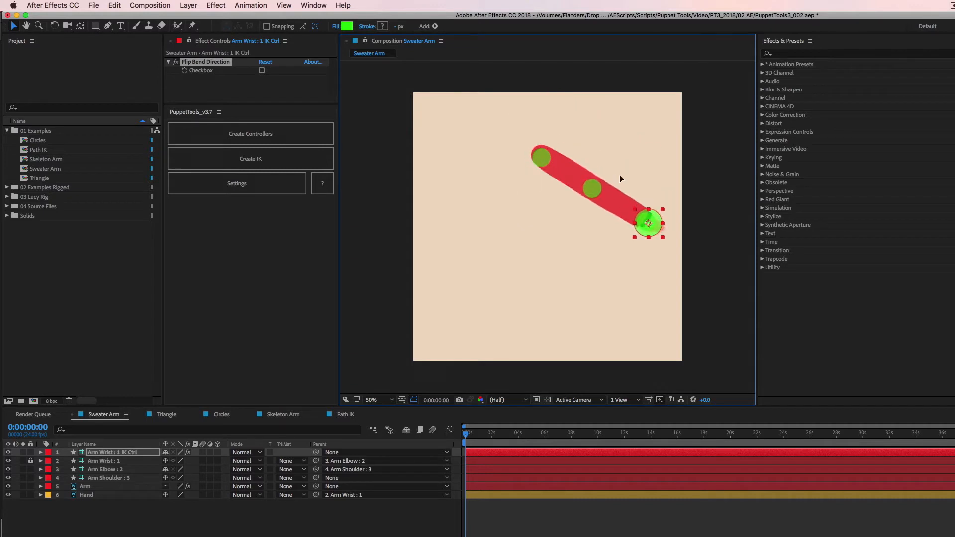
left_click_drag(648, 222, 574, 239)
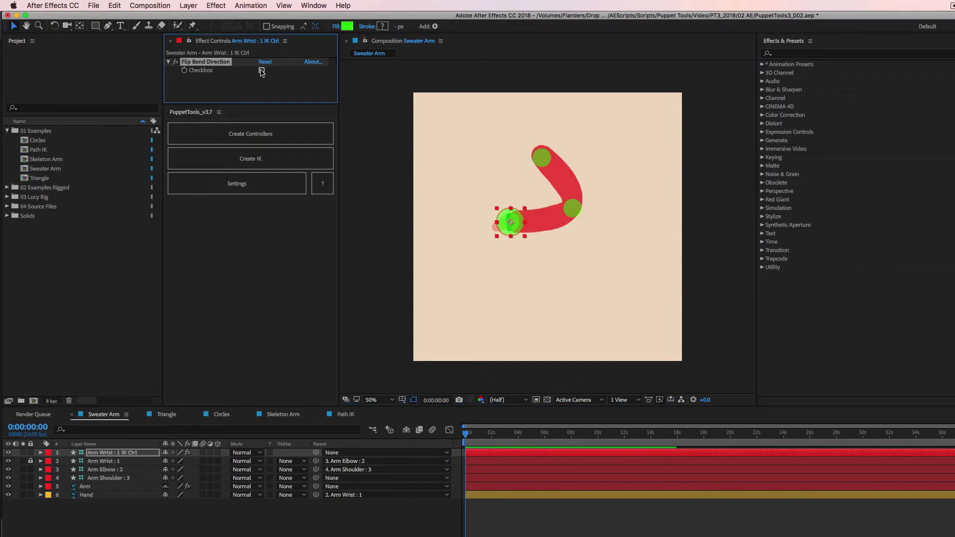
- Toggle Flip Bend Direction again so the arm curves the opposite way
left_click(262, 70)
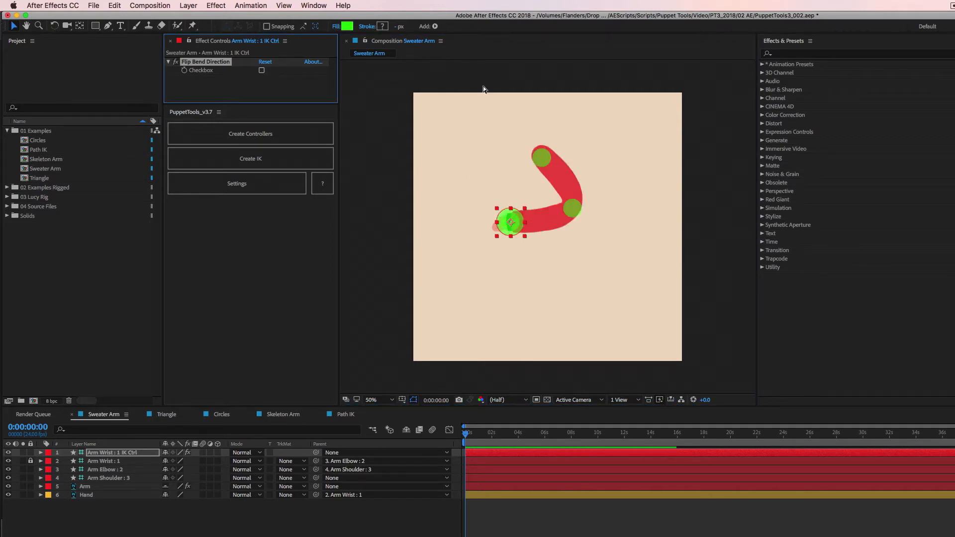
left_click(262, 70)
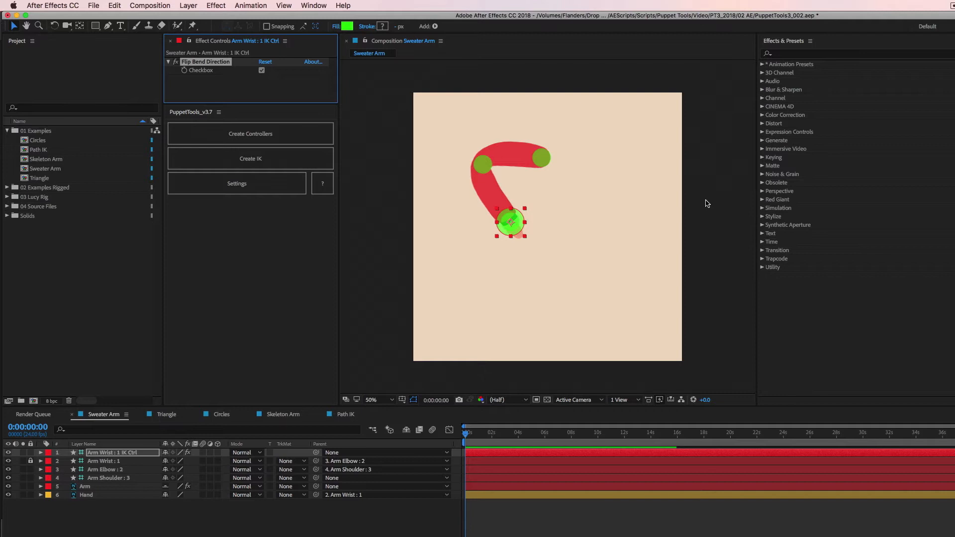
left_click(262, 69)
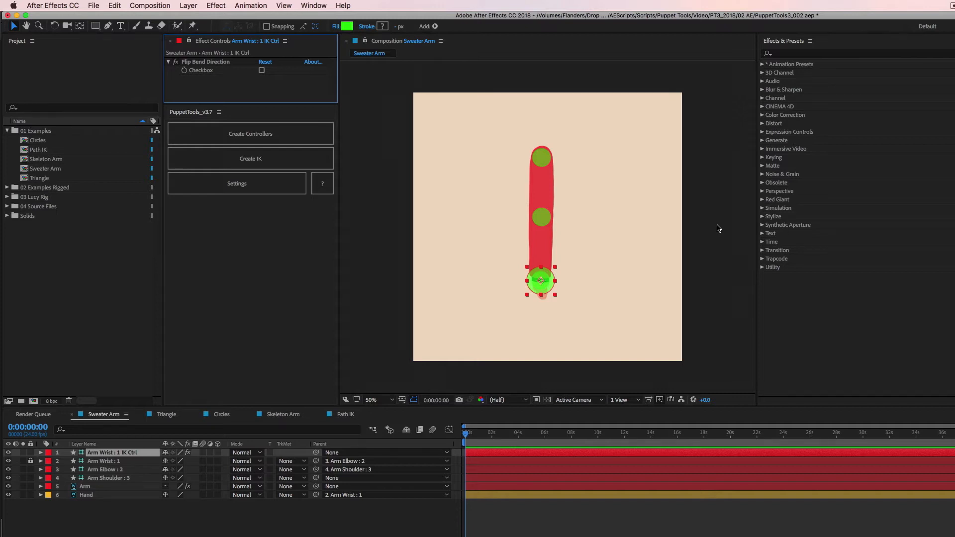
mouse_move(559, 127)
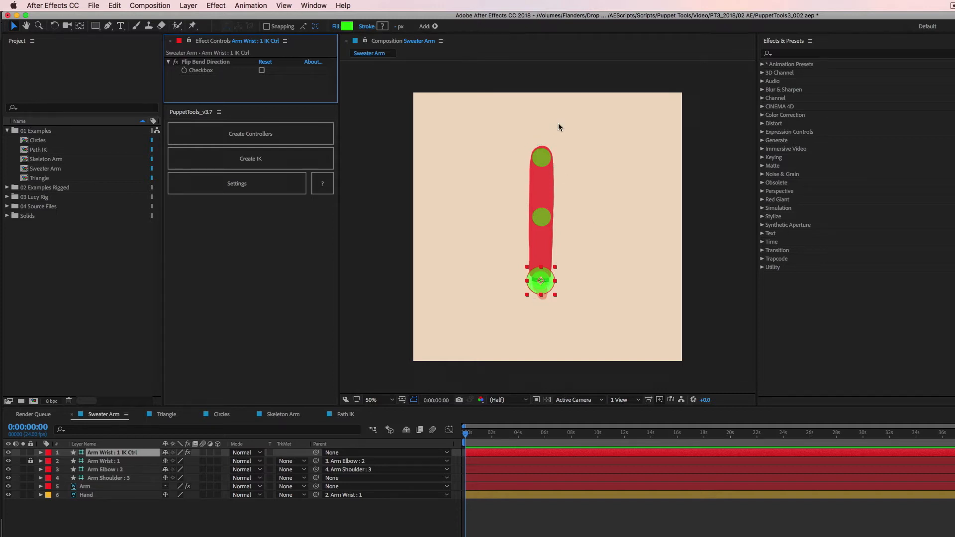
mouse_move(417, 359)
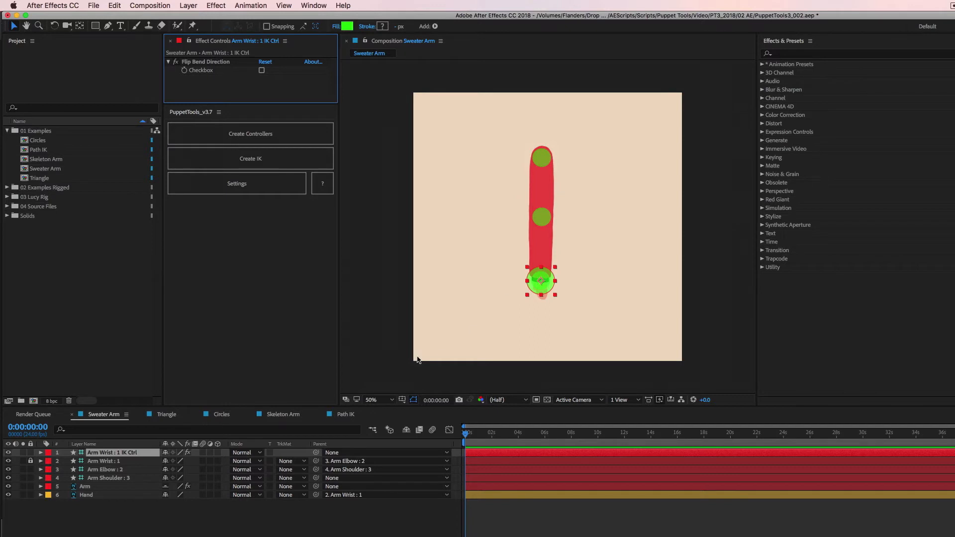
mouse_move(543, 261)
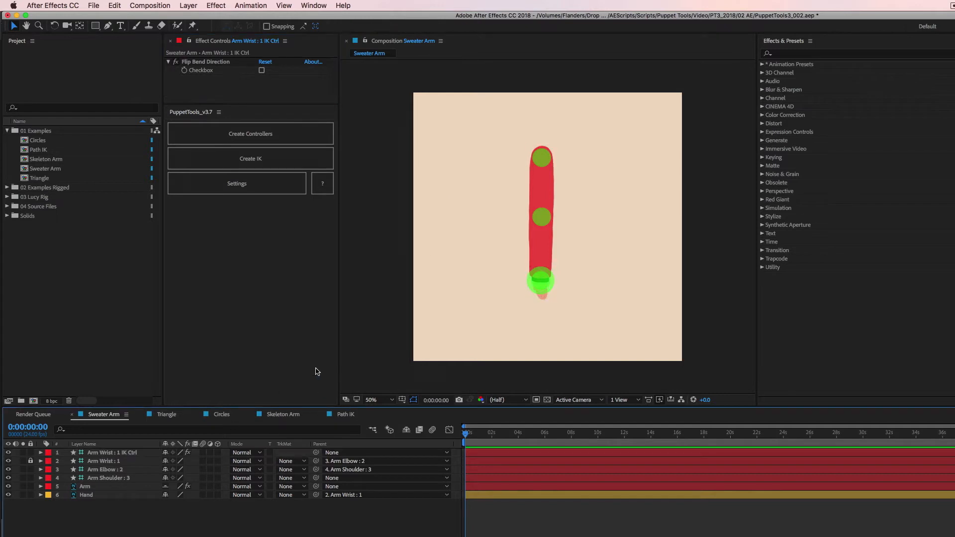
mouse_move(253, 375)
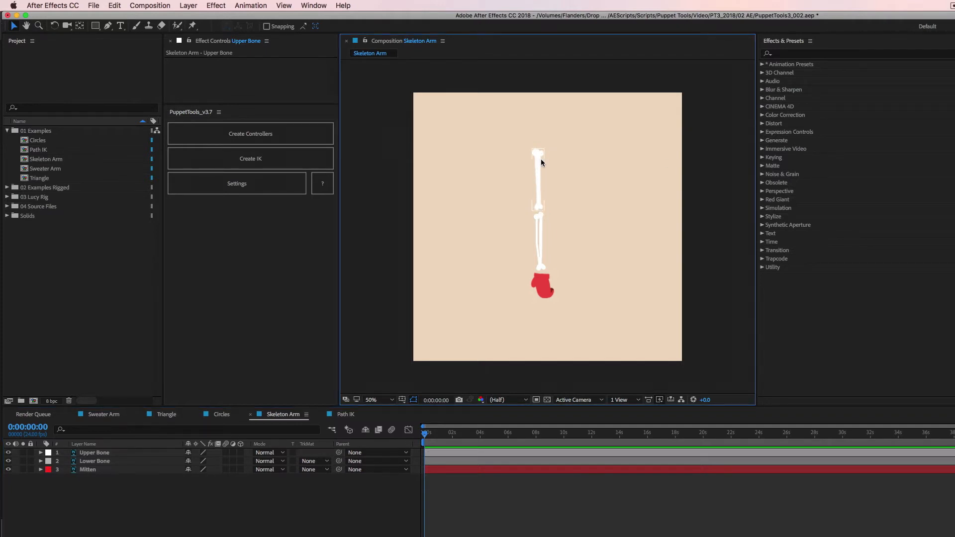
- Inspect the Skeleton Arm composition by selecting its Mitten and Upper Bone layers
left_click(87, 469)
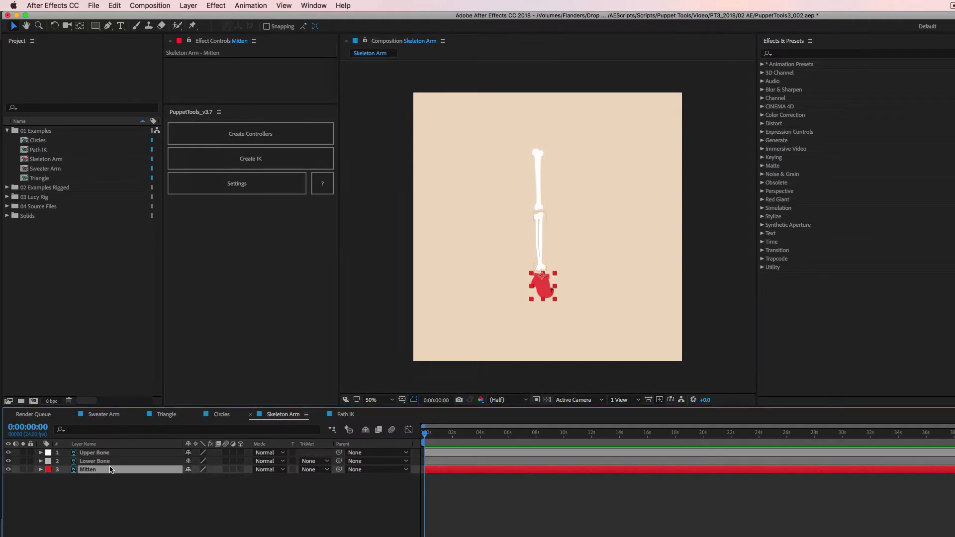
mouse_move(110, 453)
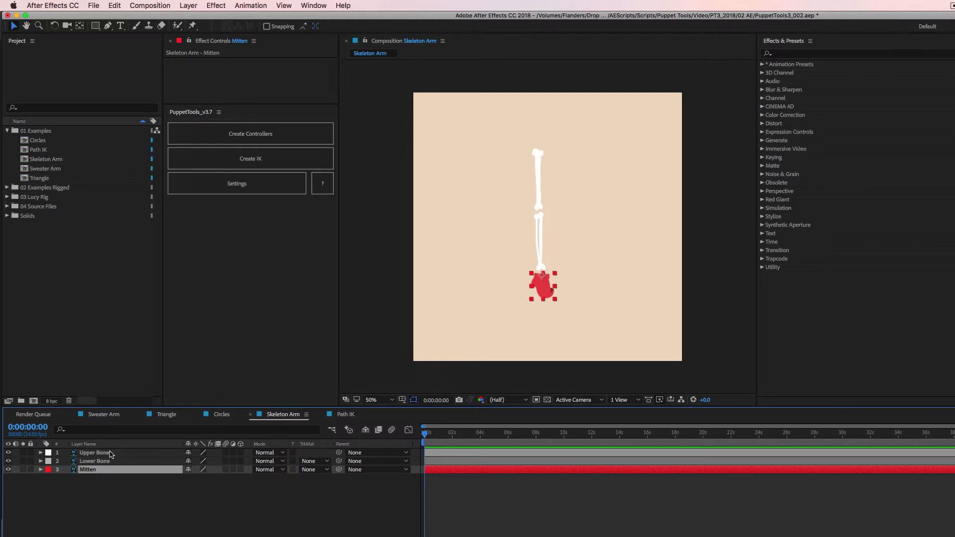
mouse_move(583, 315)
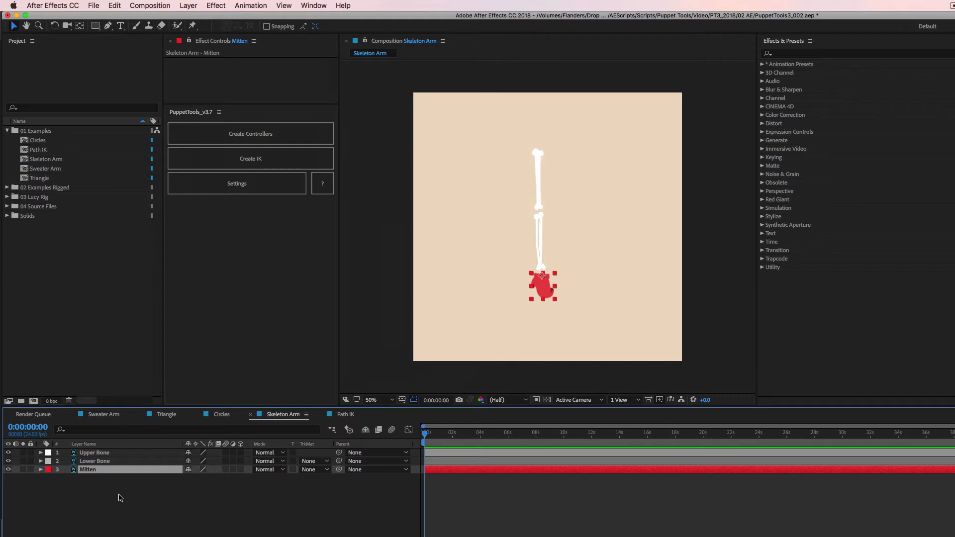
left_click(93, 453)
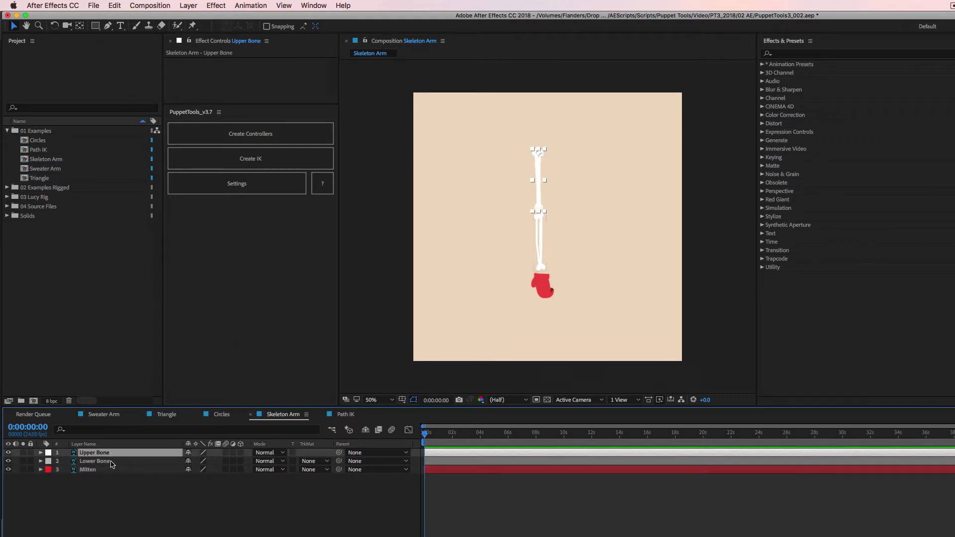
left_click(88, 469)
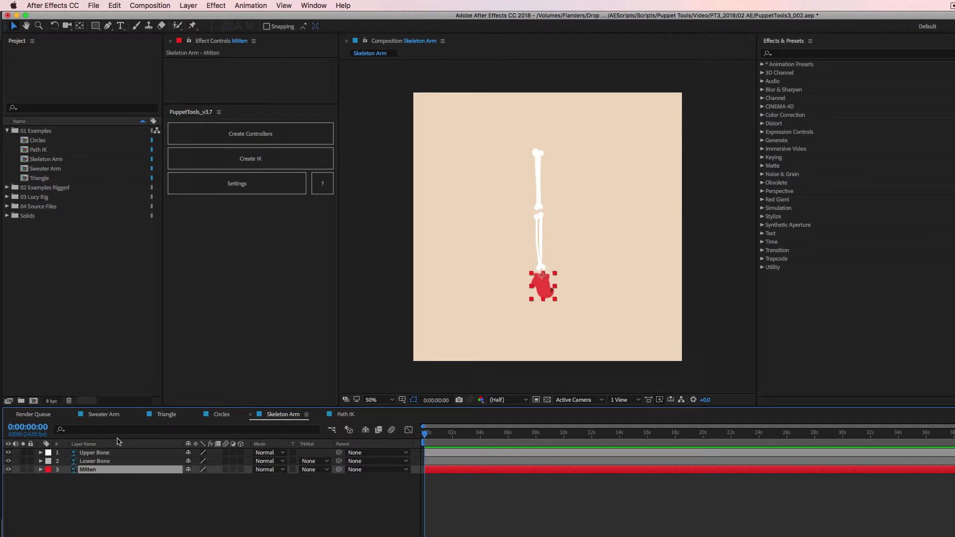
- Select Mitten, then Shift-add Lower Bone and Upper Bone so all three Skeleton Arm layers are selected
left_click(95, 475)
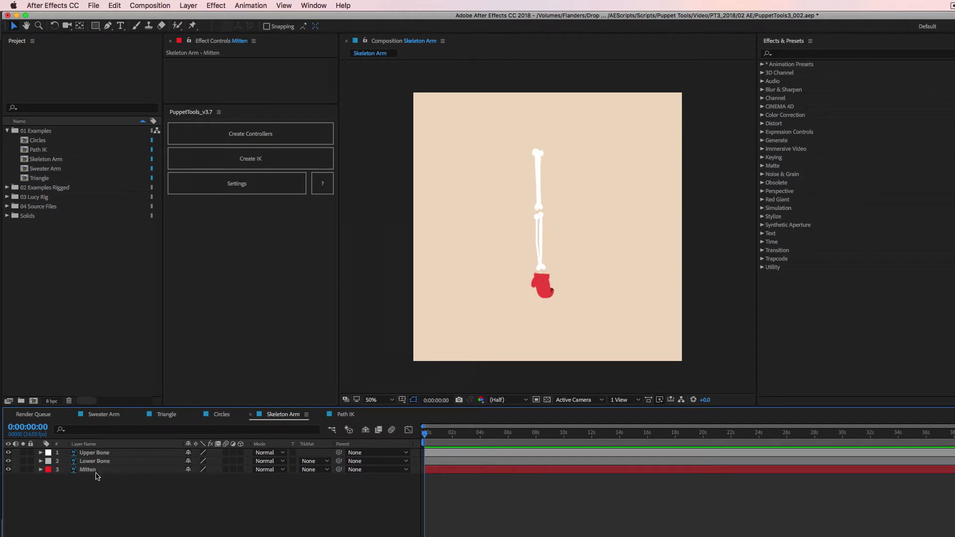
left_click(88, 469)
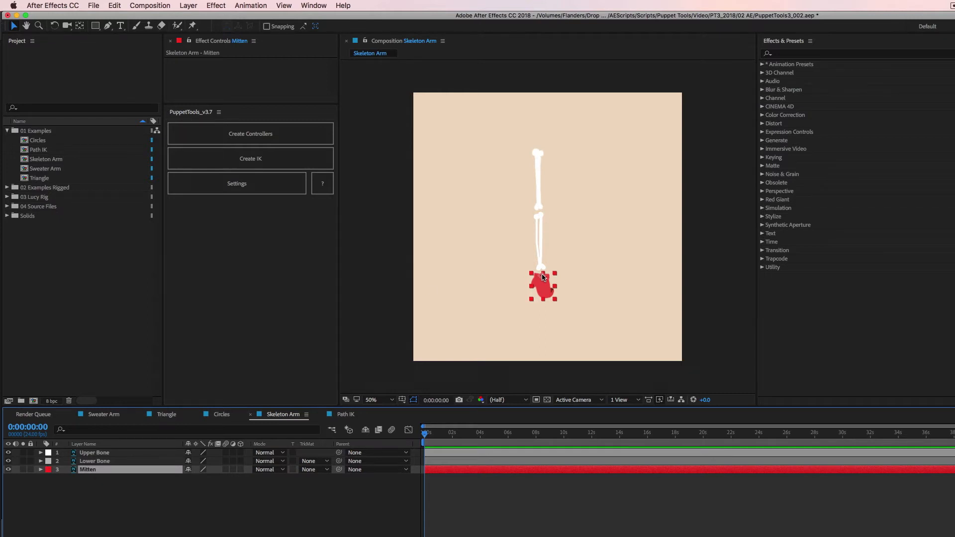
mouse_move(544, 278)
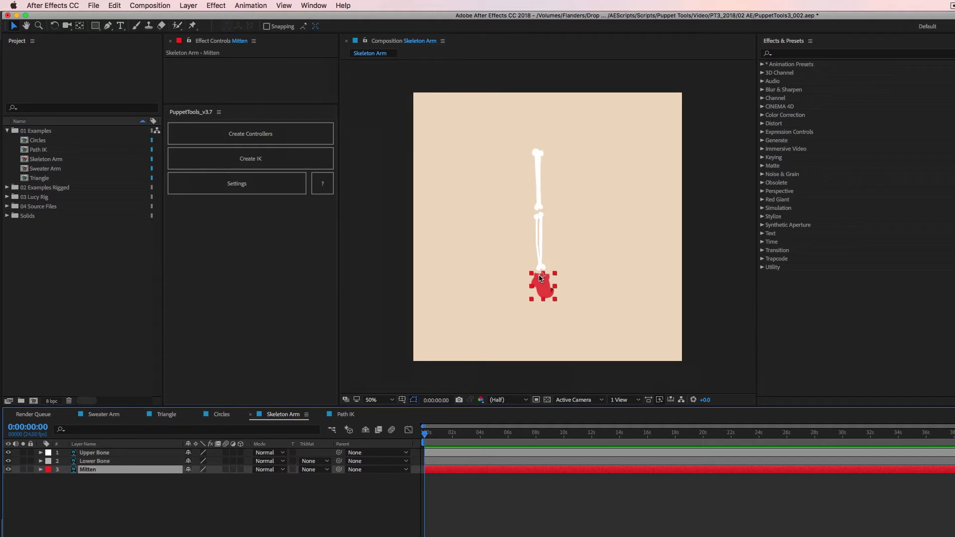
mouse_move(453, 327)
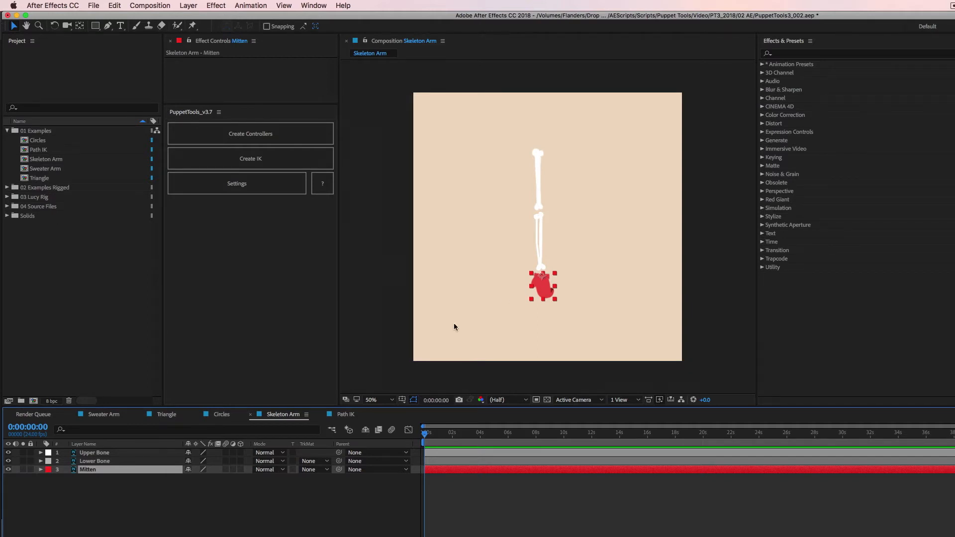
left_click(94, 461)
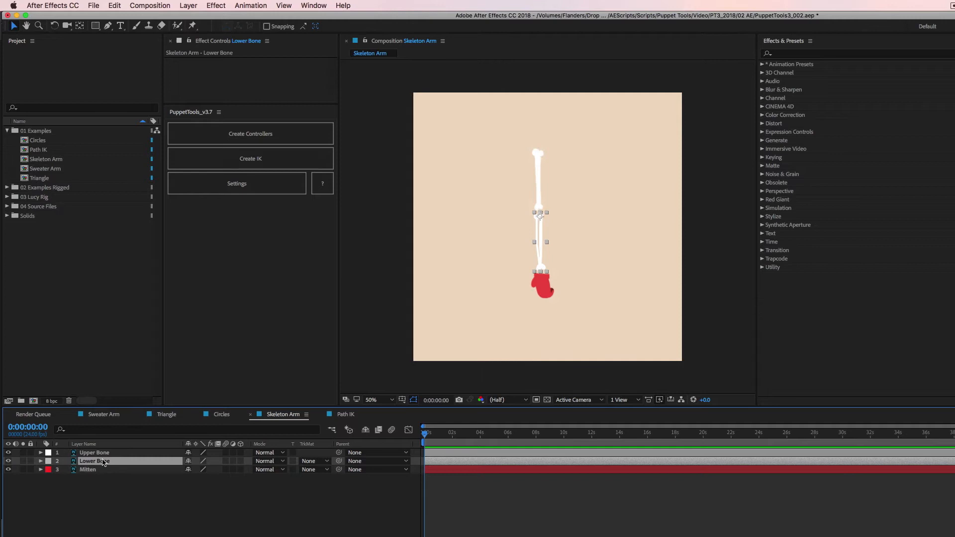
mouse_move(104, 468)
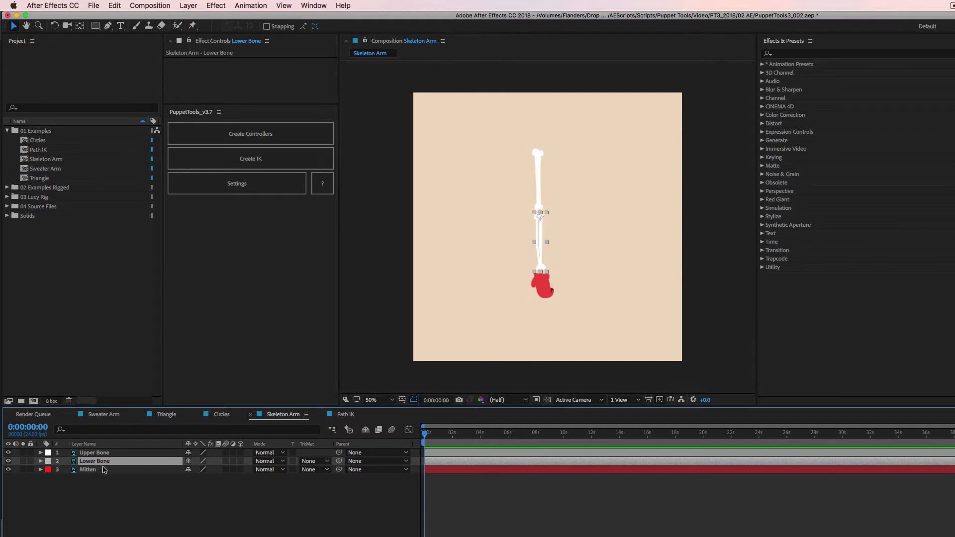
mouse_move(538, 218)
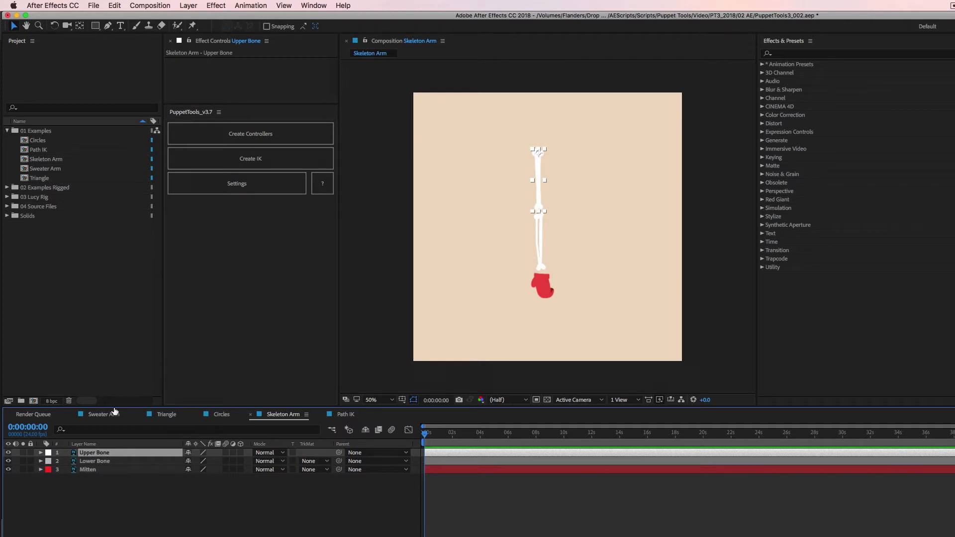
left_click(87, 470)
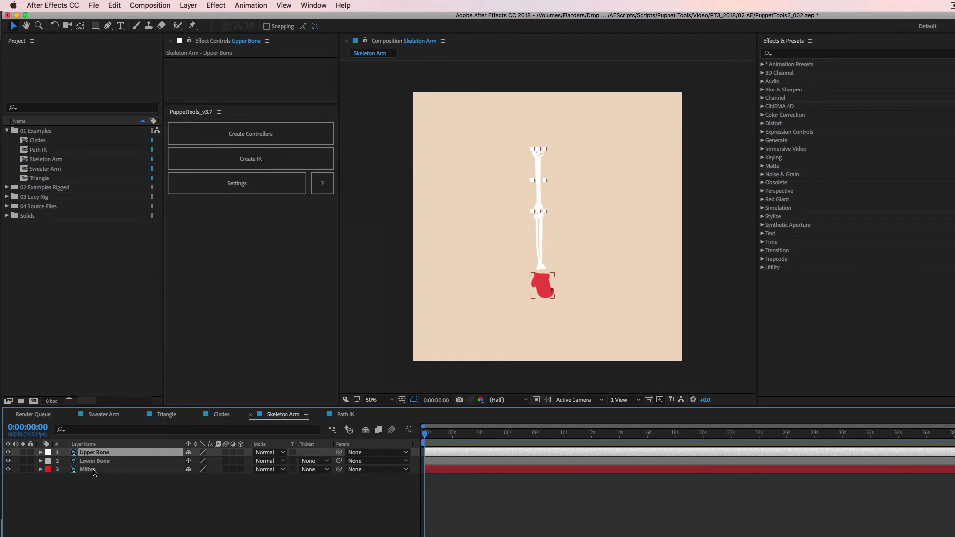
left_click(88, 470)
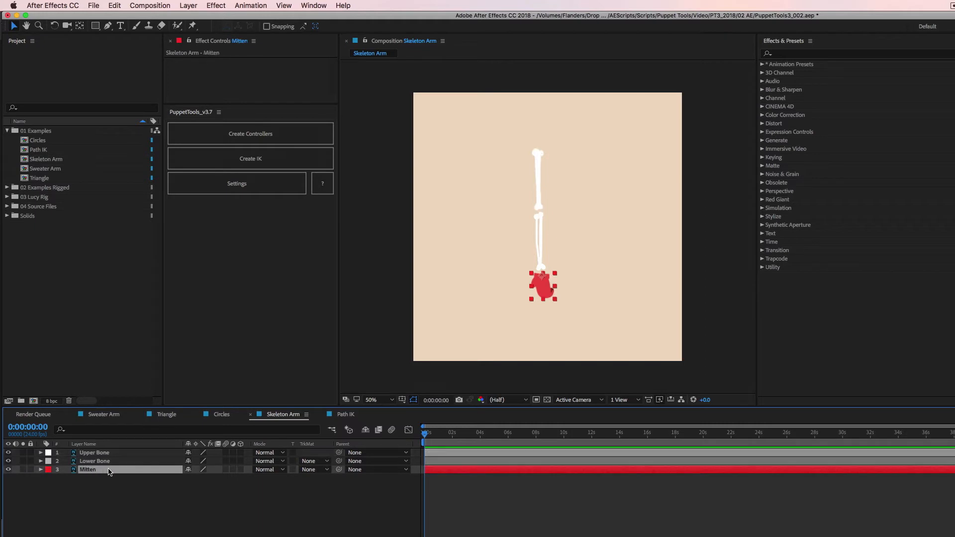
left_click(94, 461)
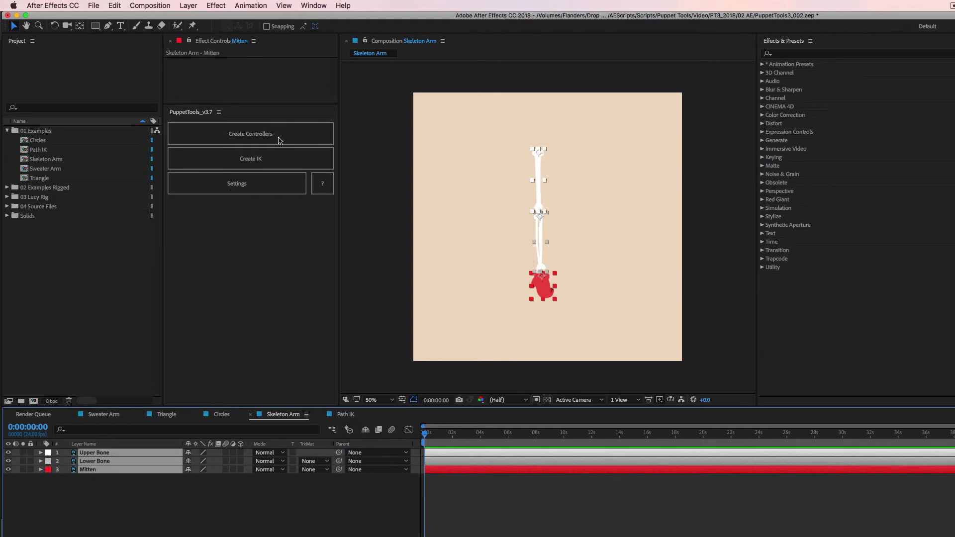
- Create the Mitten IK Ctrl and swing the mitten around to bend the Skeleton Arm at the elbow
left_click(250, 158)
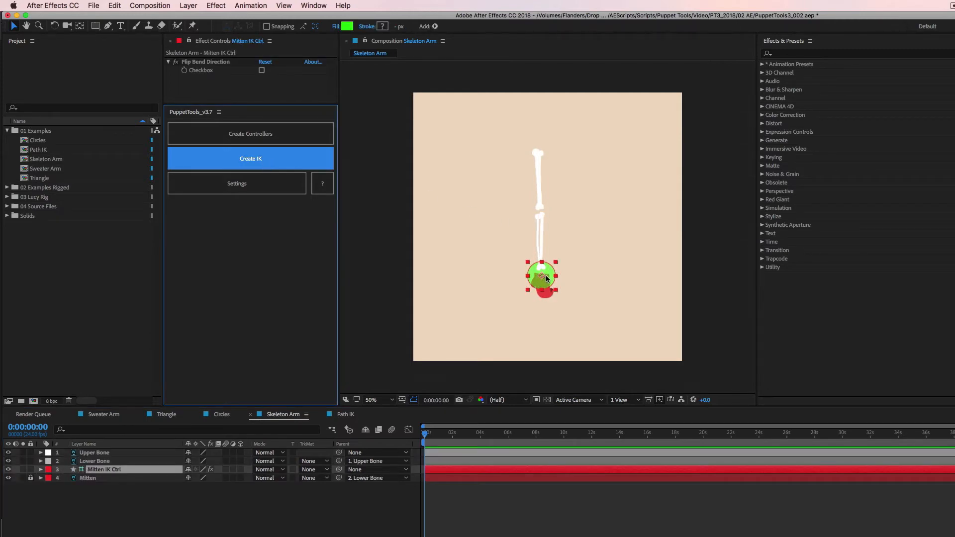
mouse_move(608, 137)
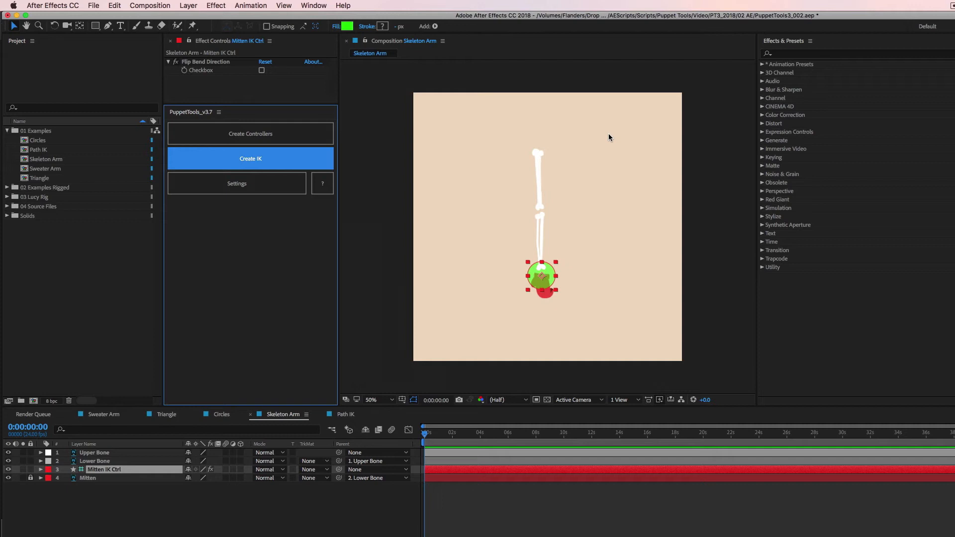
left_click_drag(541, 276, 520, 257)
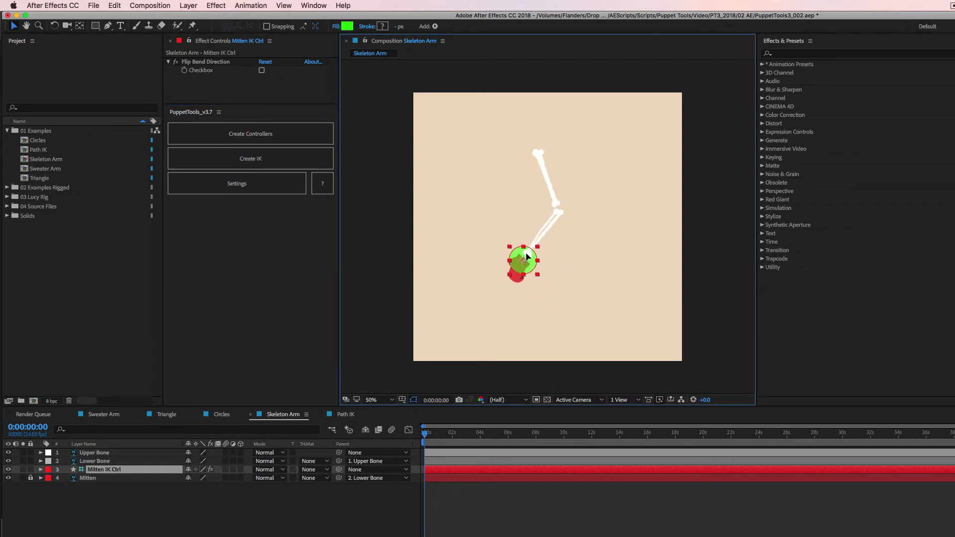
left_click_drag(522, 258, 479, 192)
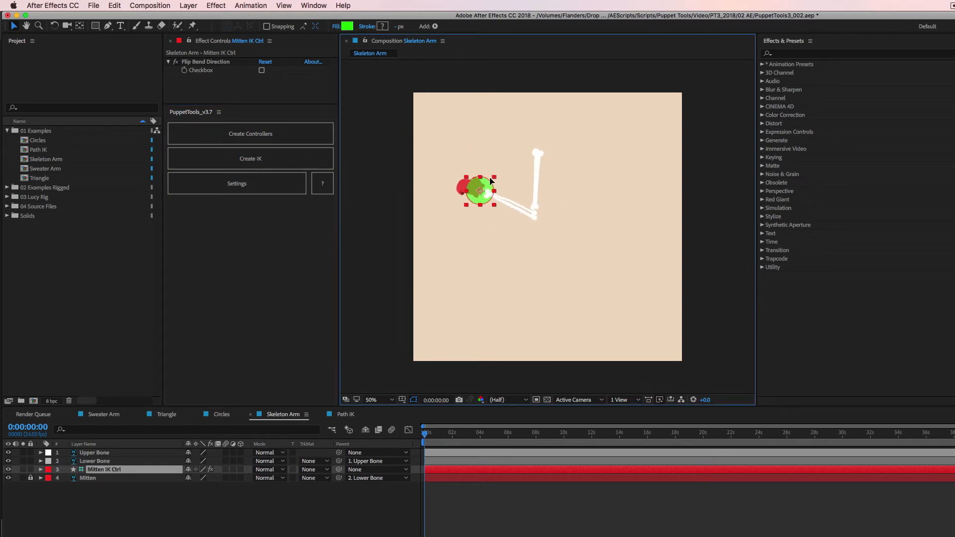
left_click_drag(479, 191, 514, 265)
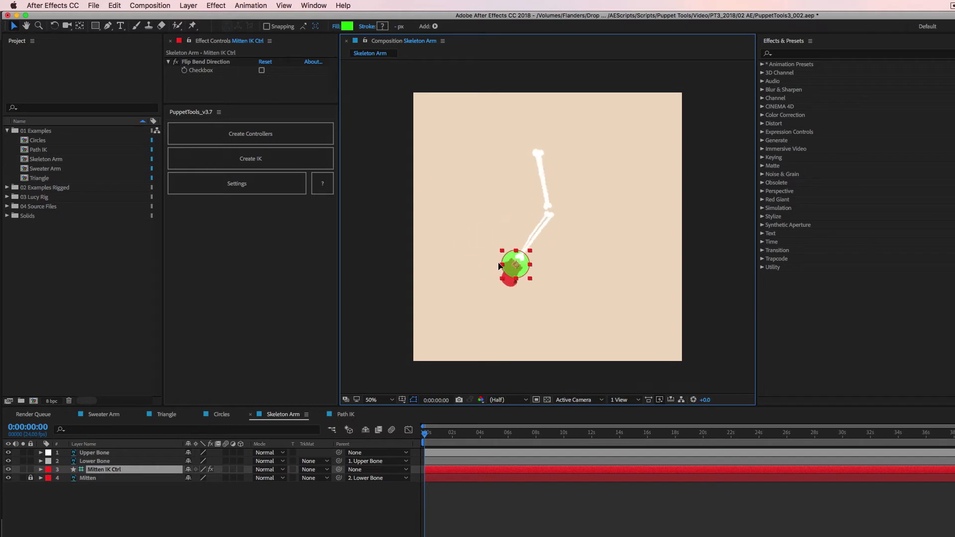
left_click_drag(514, 265, 490, 244)
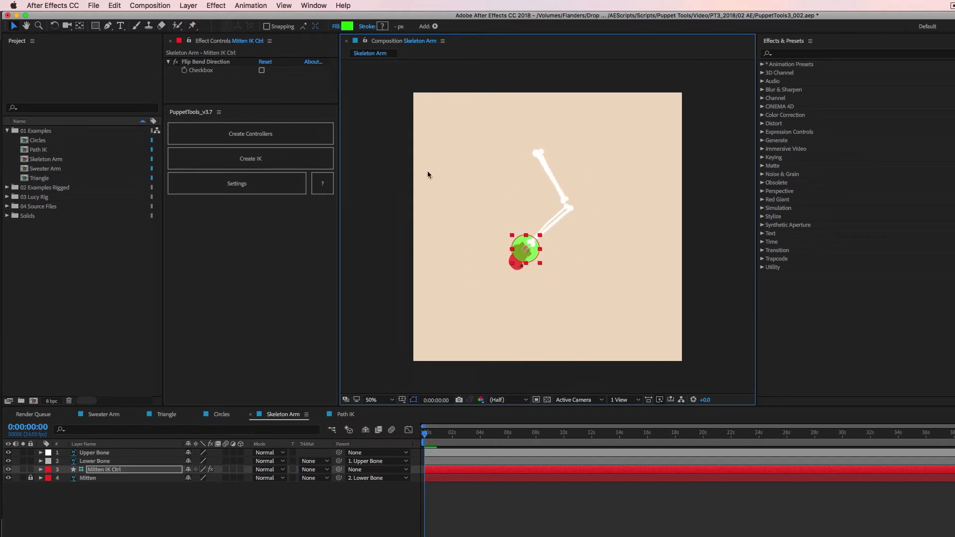
- Toggle Flip Bend Direction on Mitten IK Ctrl twice, straighten the arm and move to the Path IK composition
left_click(262, 70)
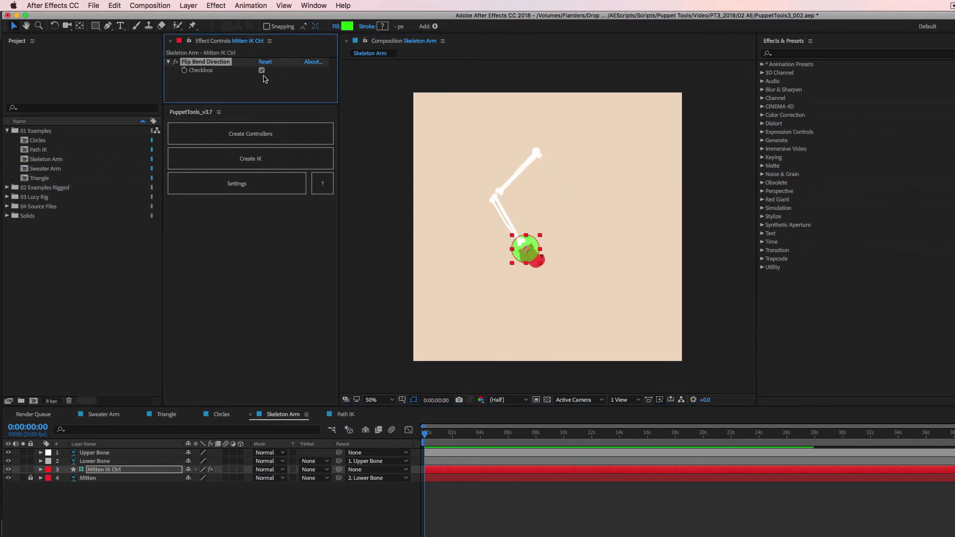
left_click(261, 70)
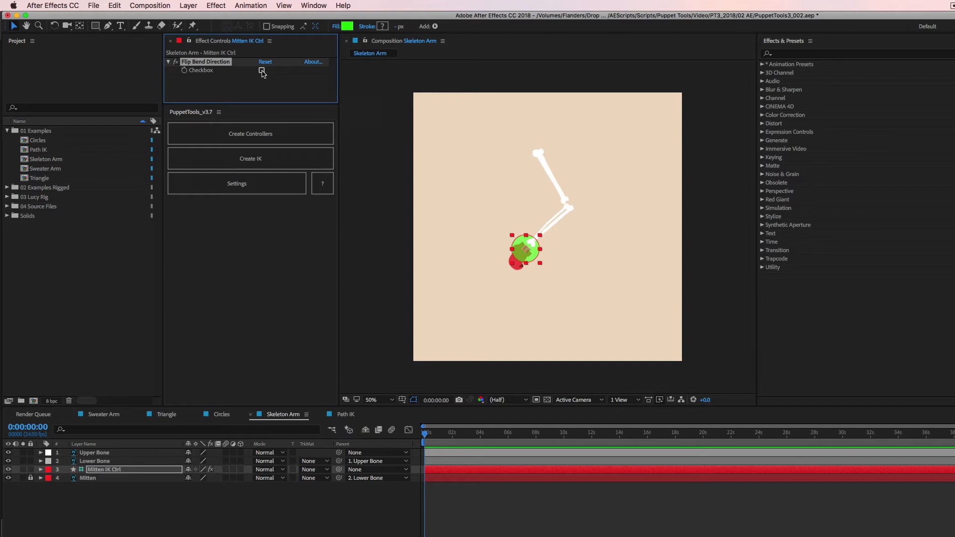
left_click(262, 70)
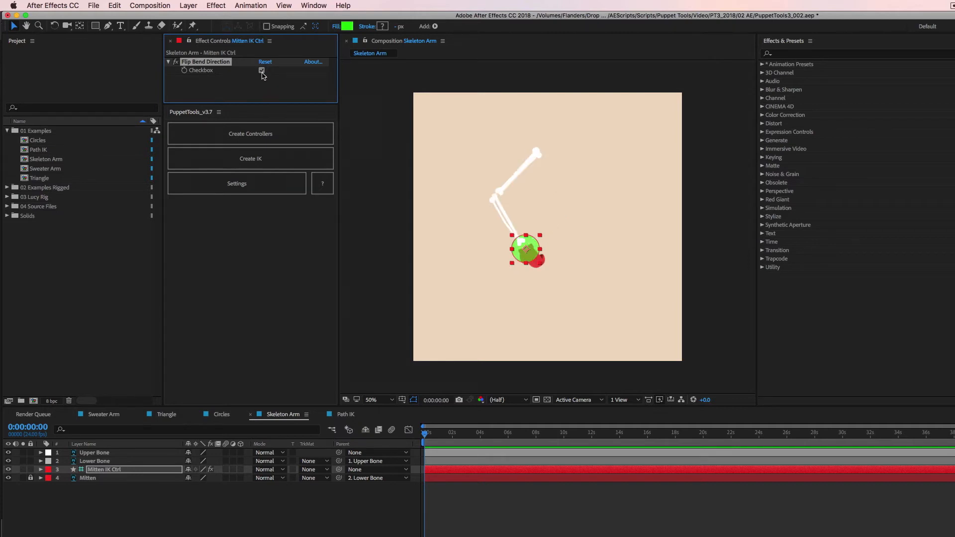
left_click(261, 70)
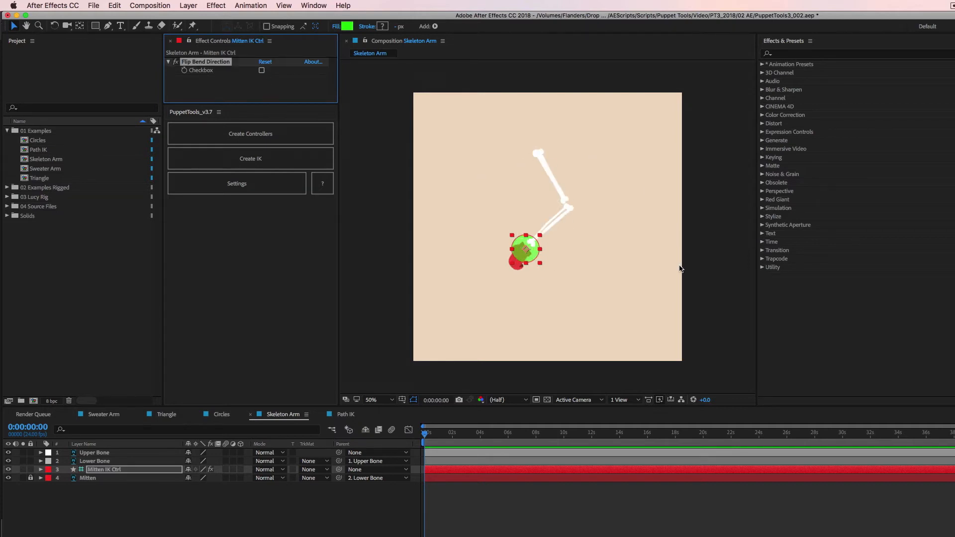
mouse_move(608, 148)
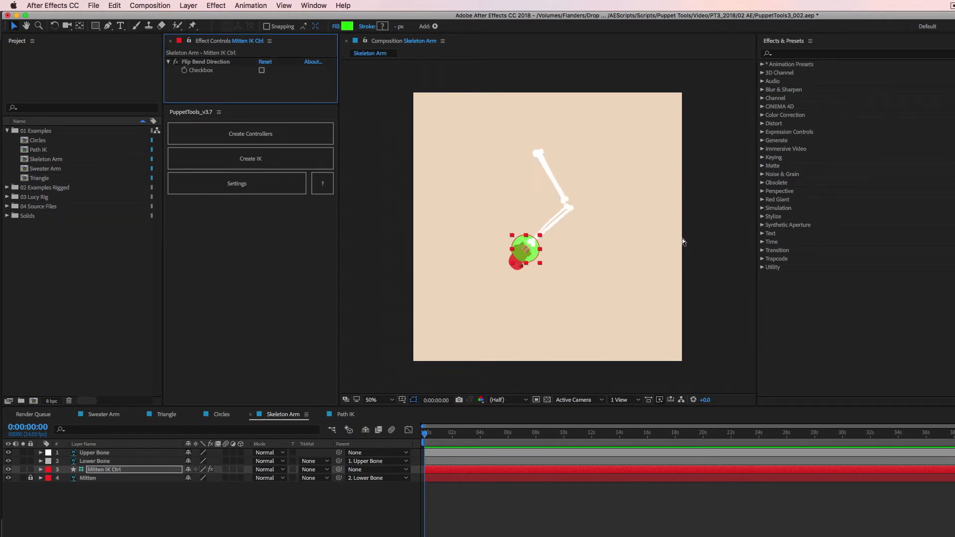
left_click_drag(525, 249, 541, 276)
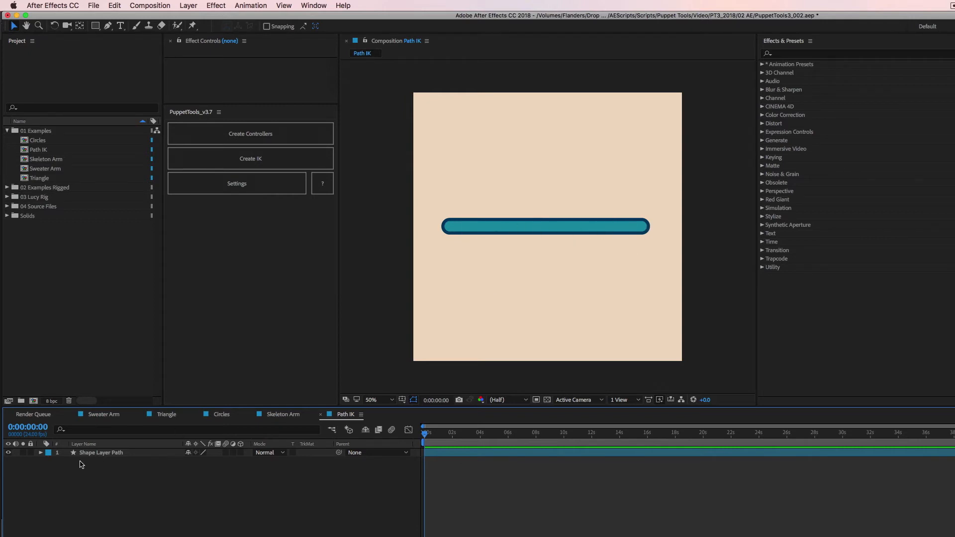
- Create controllers on the Shape Layer path's three points, realign the middle one and select all three
left_click(100, 453)
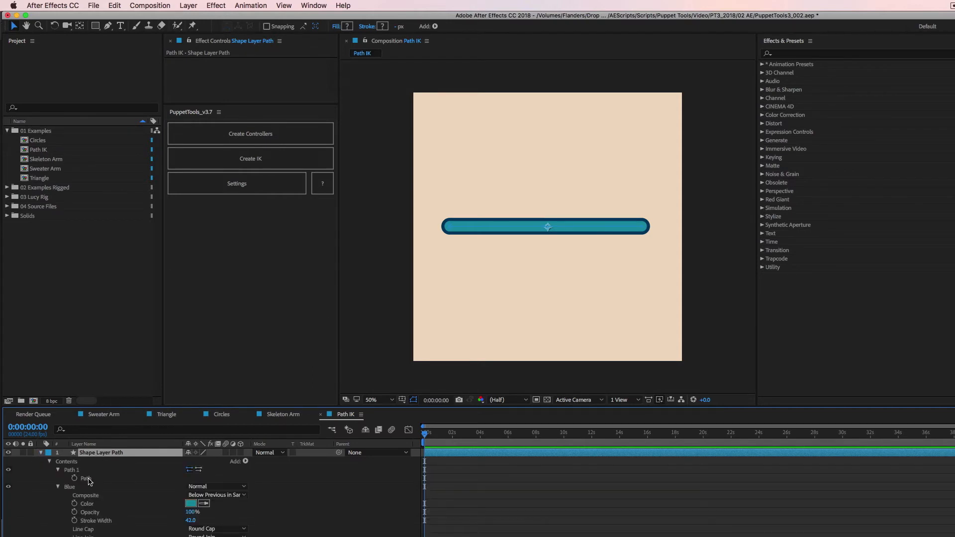
mouse_move(445, 220)
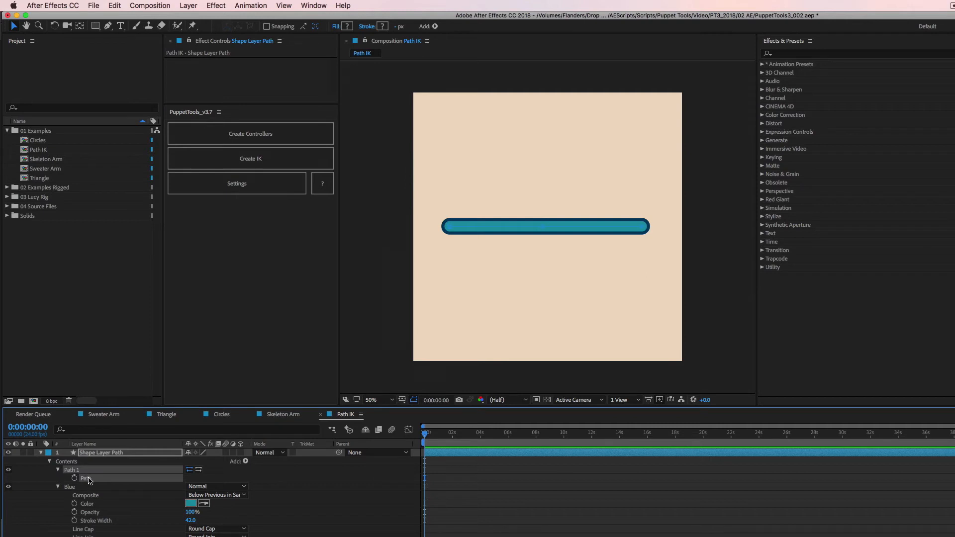
left_click(249, 133)
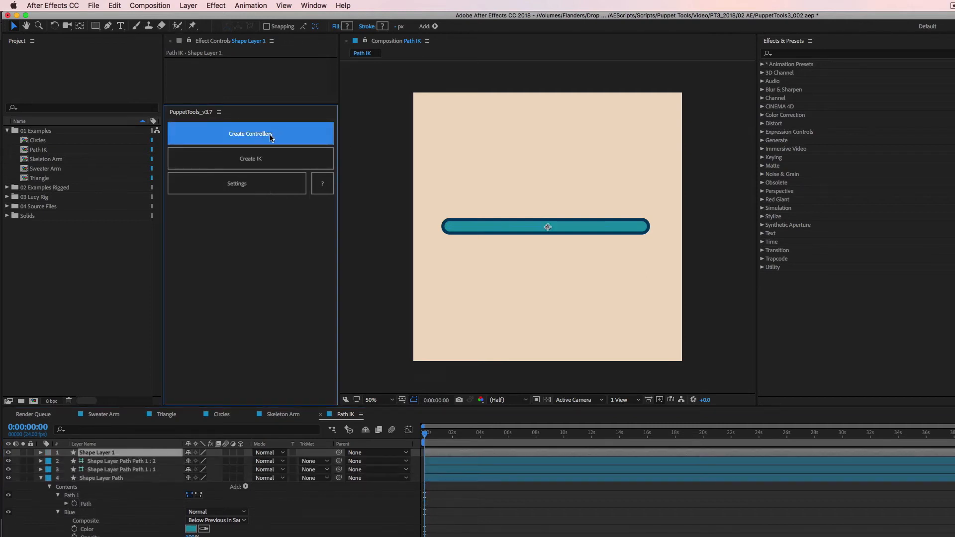
left_click(249, 134)
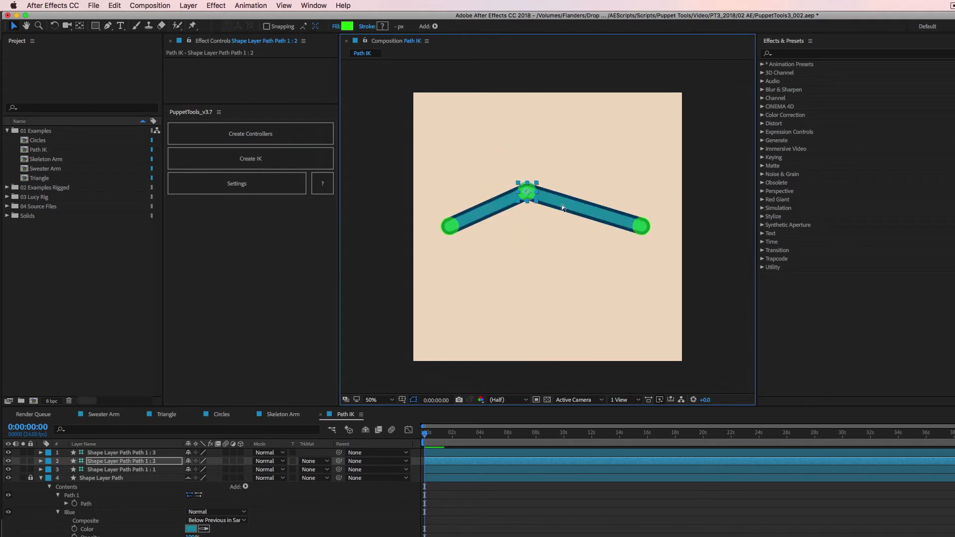
left_click_drag(527, 192, 542, 227)
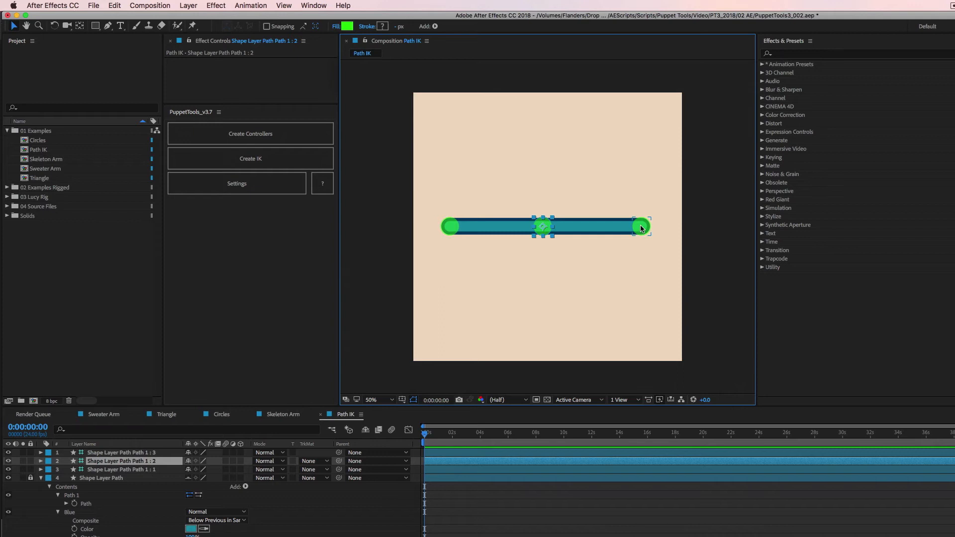
left_click(641, 227)
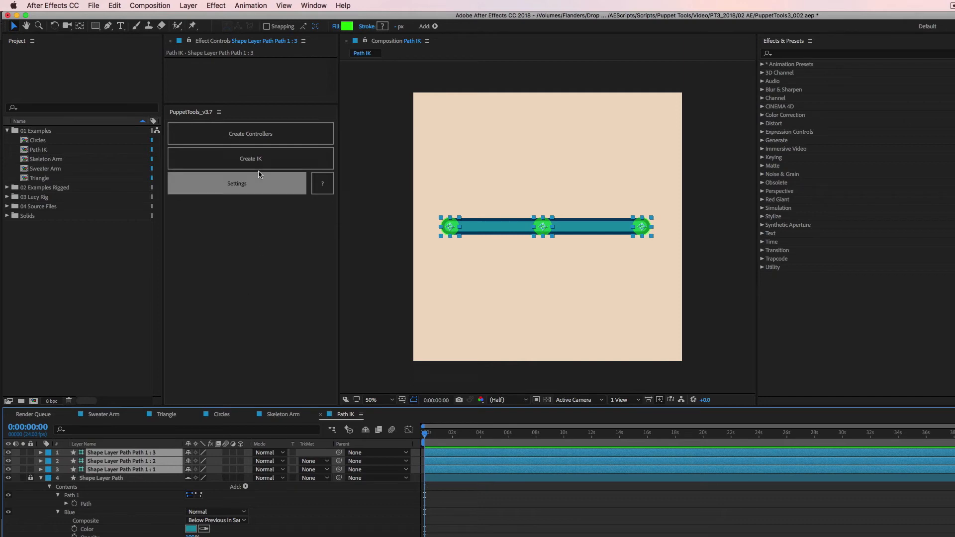
- Create IK on the three path controllers, bend the stroke with its end controller and toggle Flip Bend Direction
left_click(249, 158)
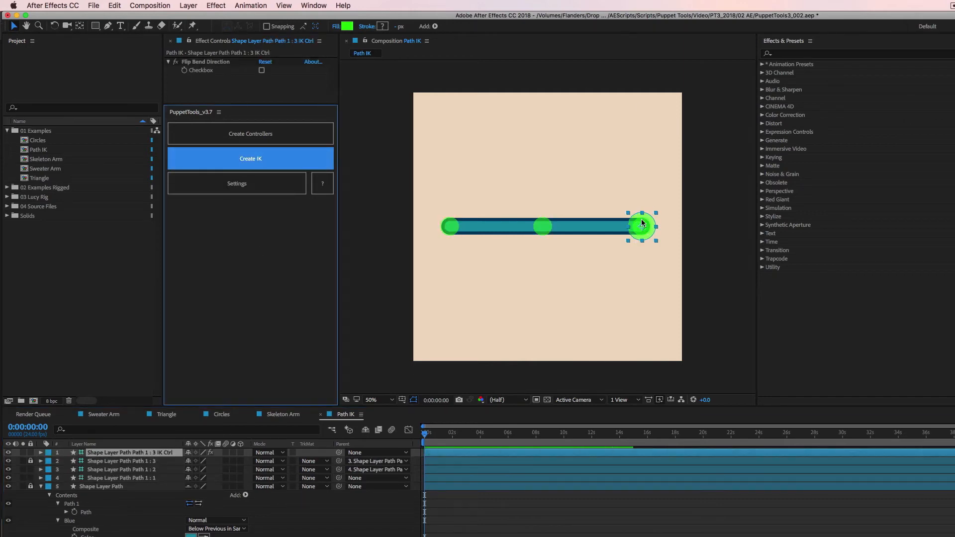
left_click_drag(639, 226, 547, 203)
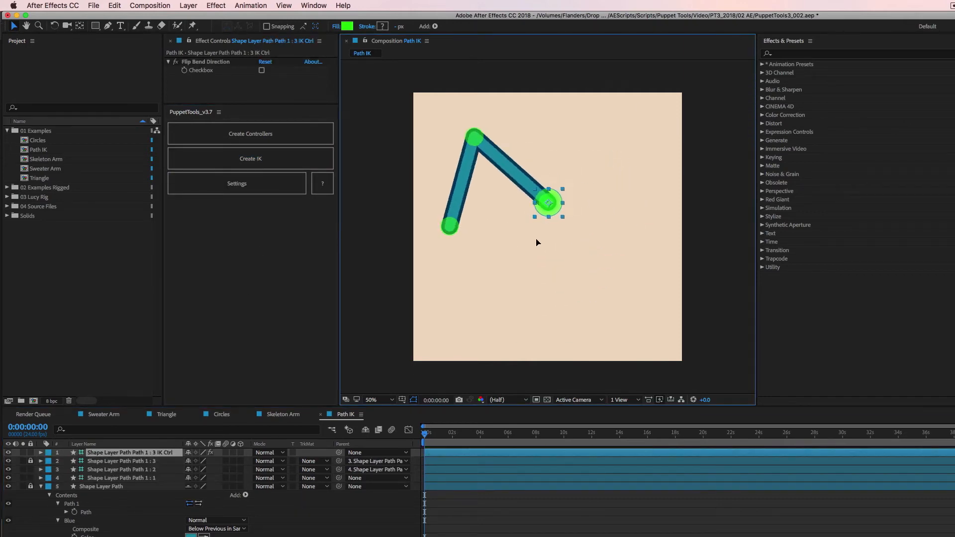
left_click_drag(547, 202, 544, 220)
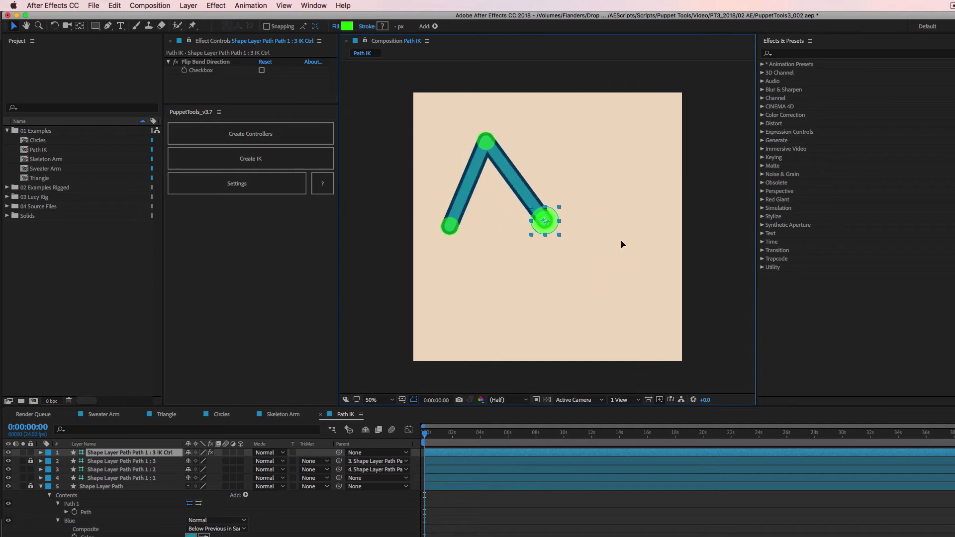
left_click(262, 69)
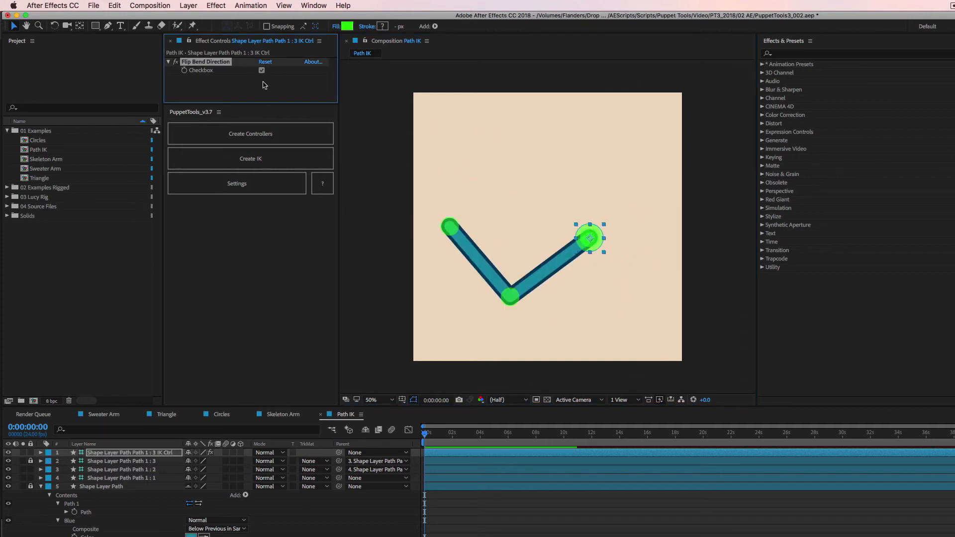
left_click(261, 70)
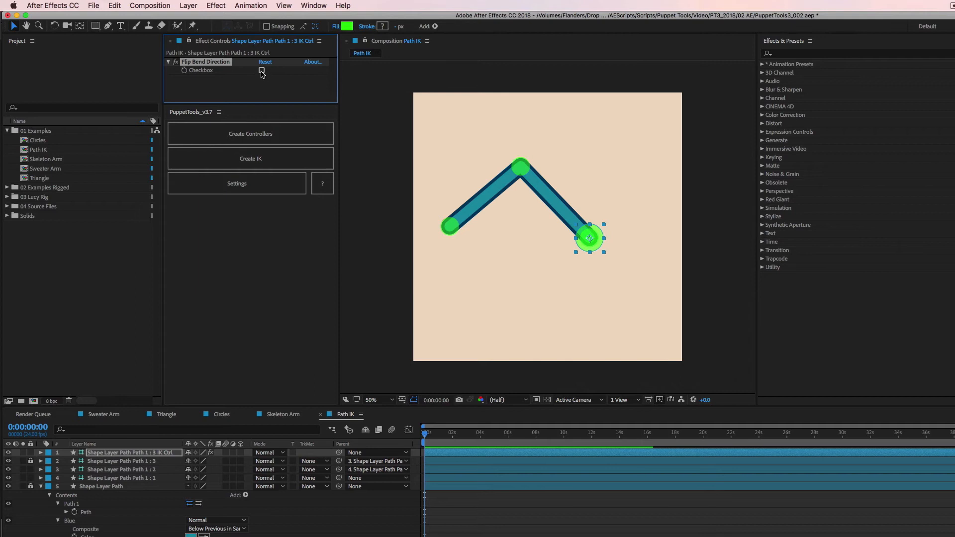
left_click(262, 70)
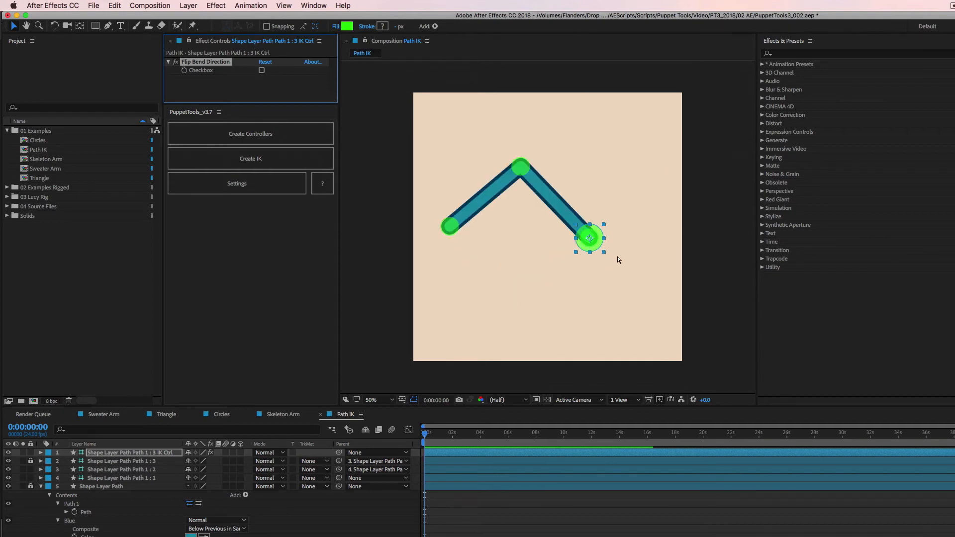
- Reshape the stroke's bend with the end controller and flip its bend direction back and forth again
left_click_drag(590, 237, 565, 221)
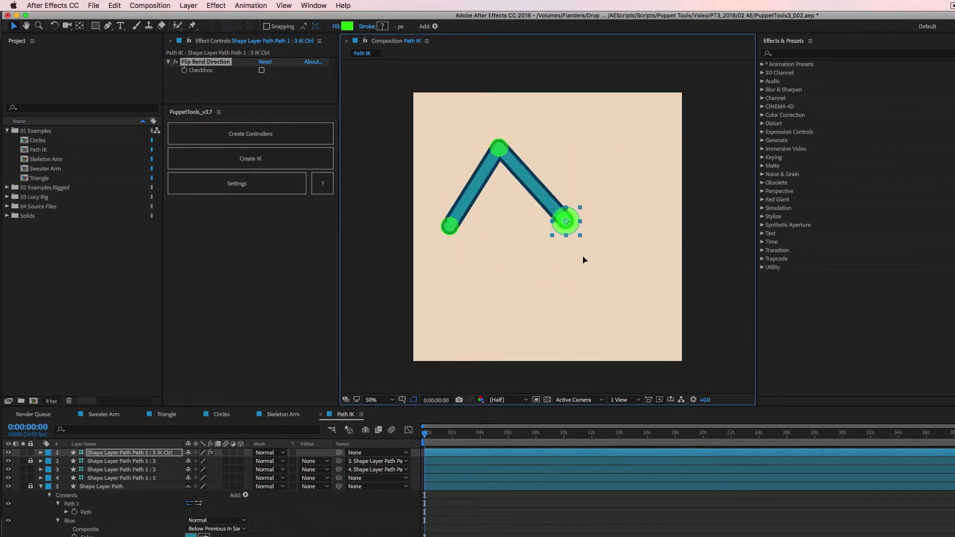
left_click_drag(562, 221, 576, 245)
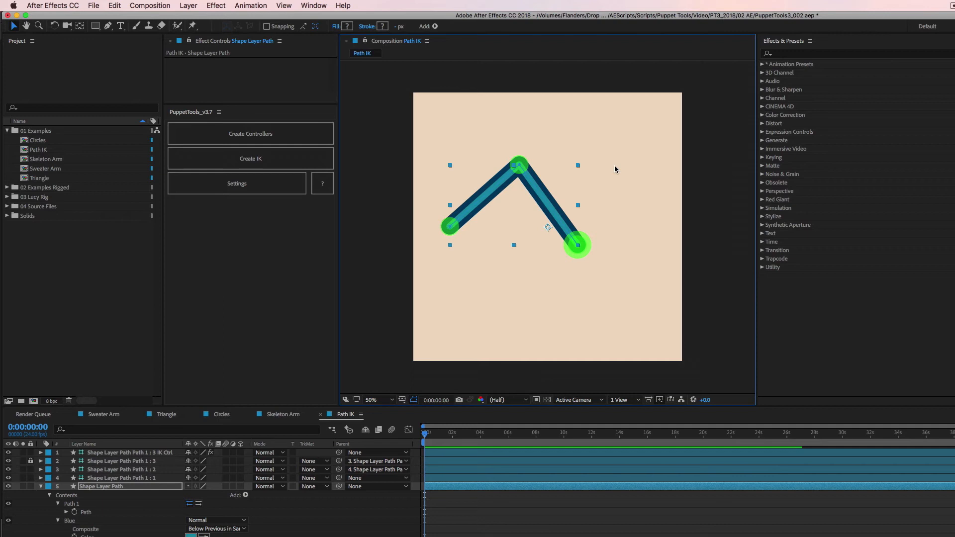
mouse_move(633, 302)
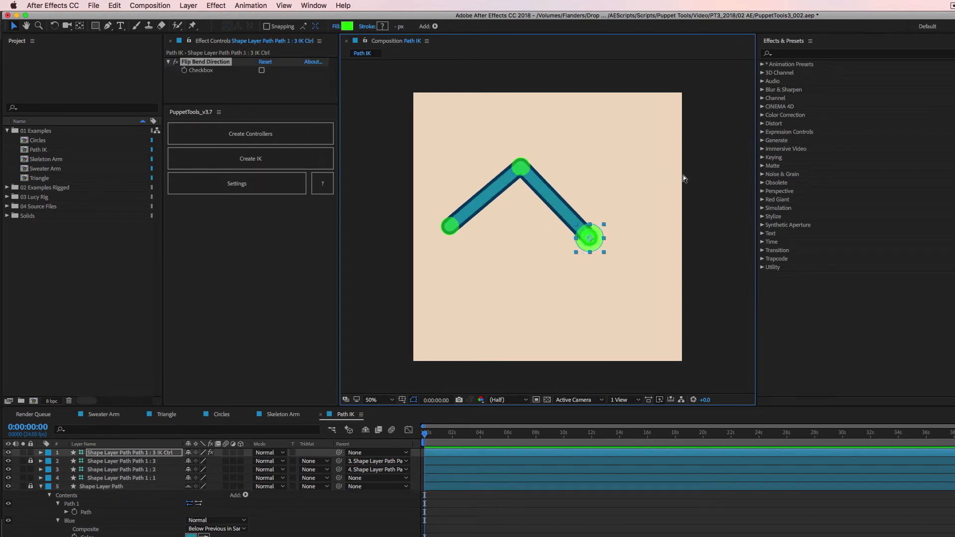
left_click(261, 69)
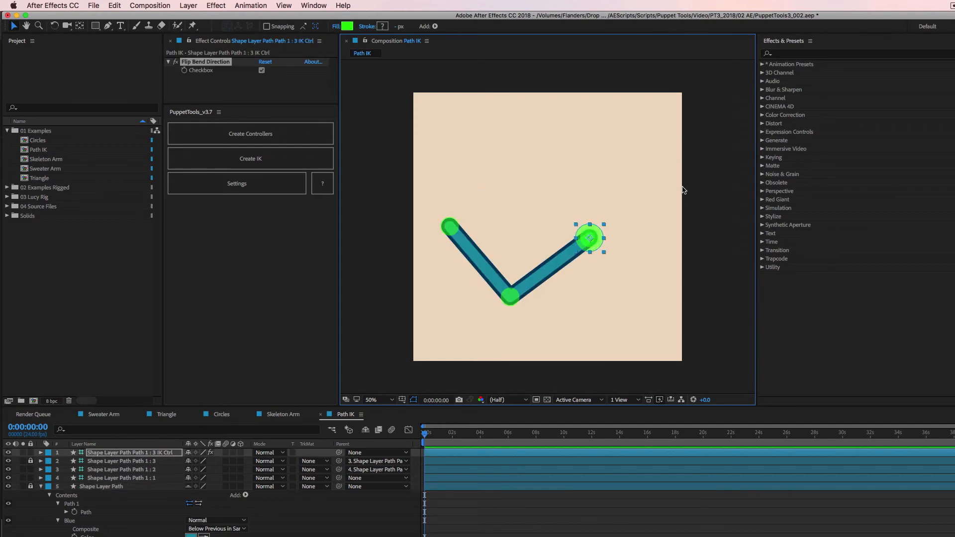
left_click(262, 70)
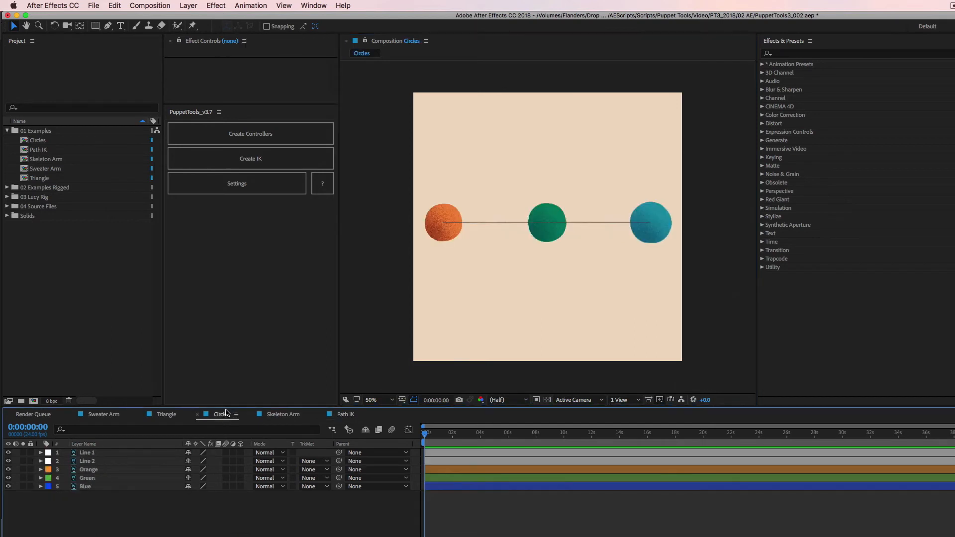
- Switch to the Circles composition and select the blue sphere layer in the viewer
left_click(650, 221)
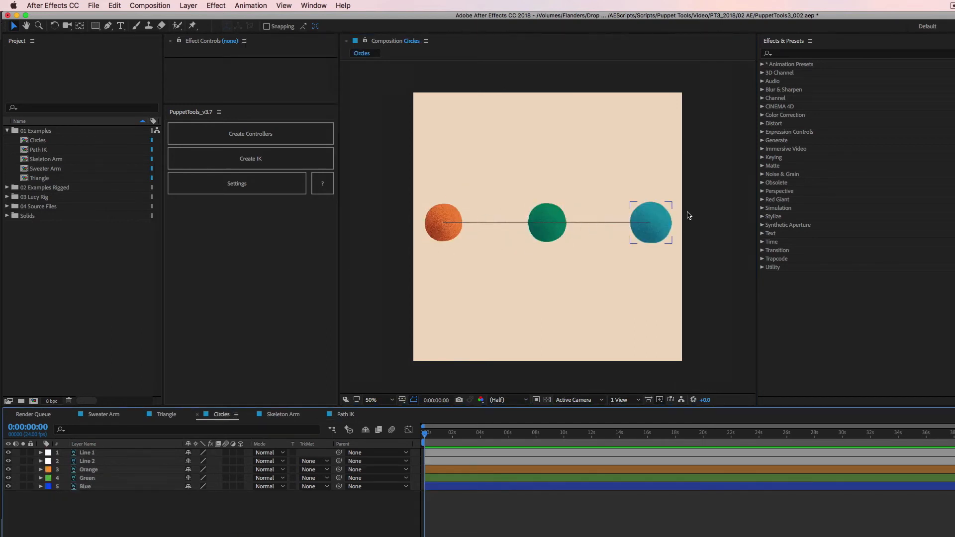
left_click(546, 221)
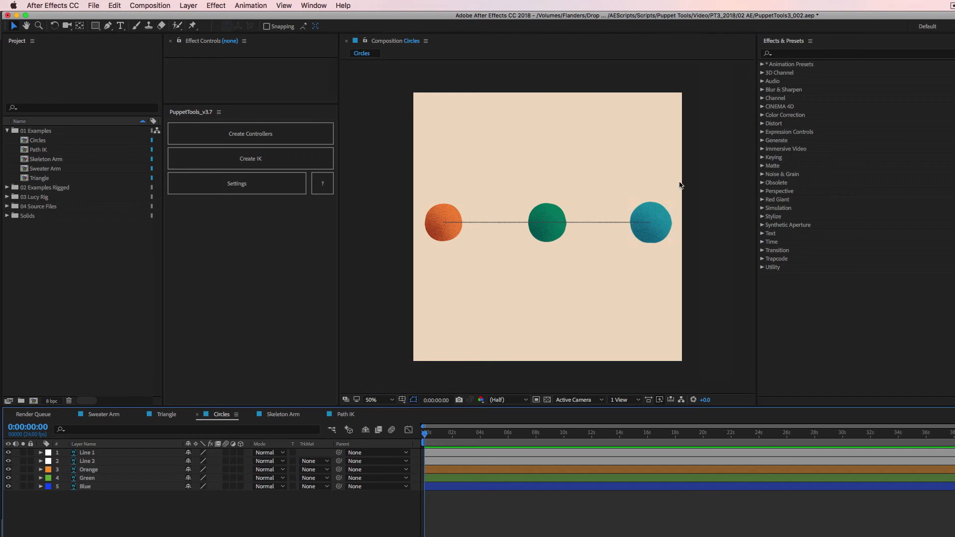
mouse_move(752, 193)
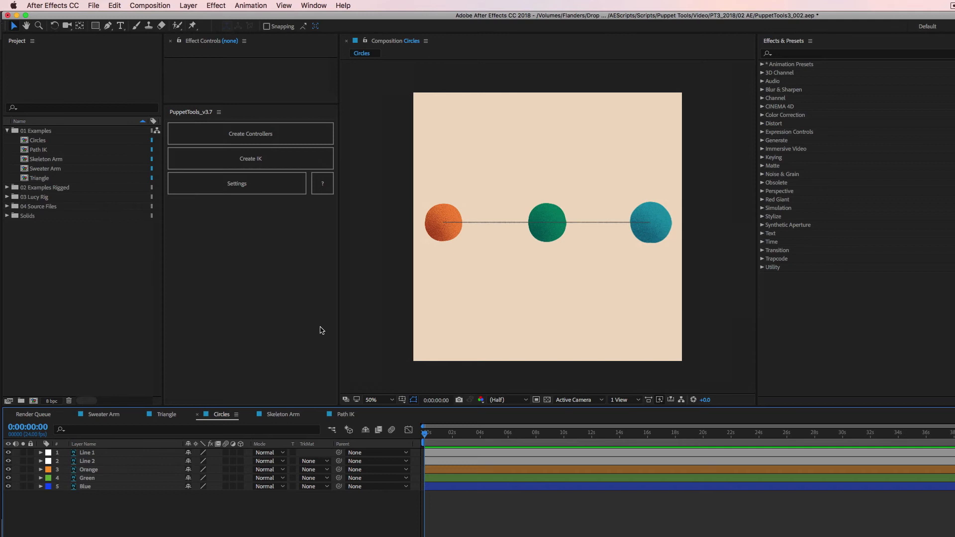
left_click(649, 222)
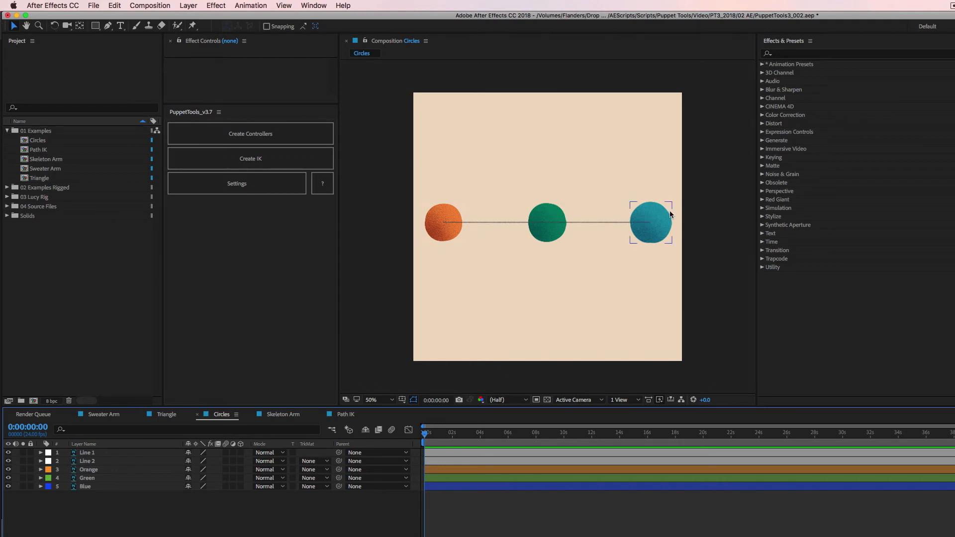
mouse_move(658, 232)
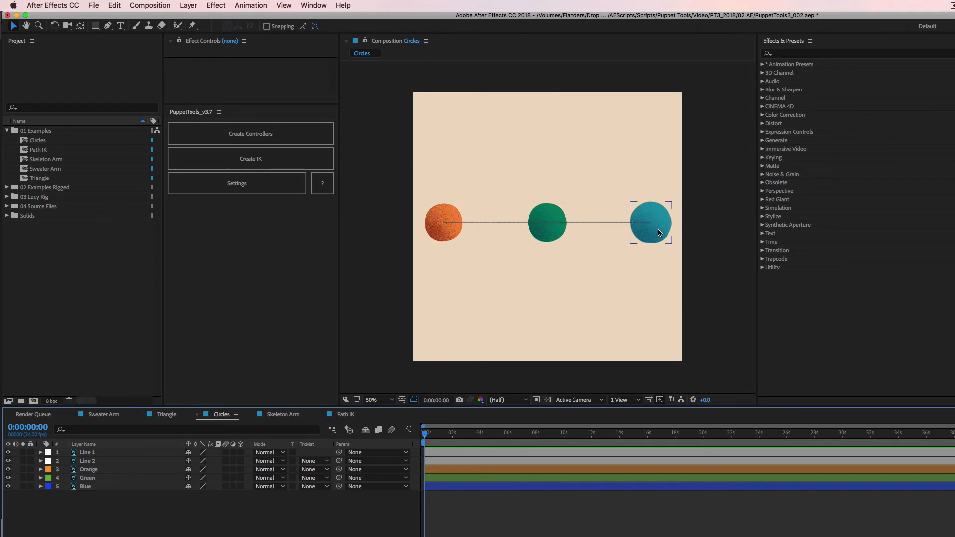
mouse_move(657, 215)
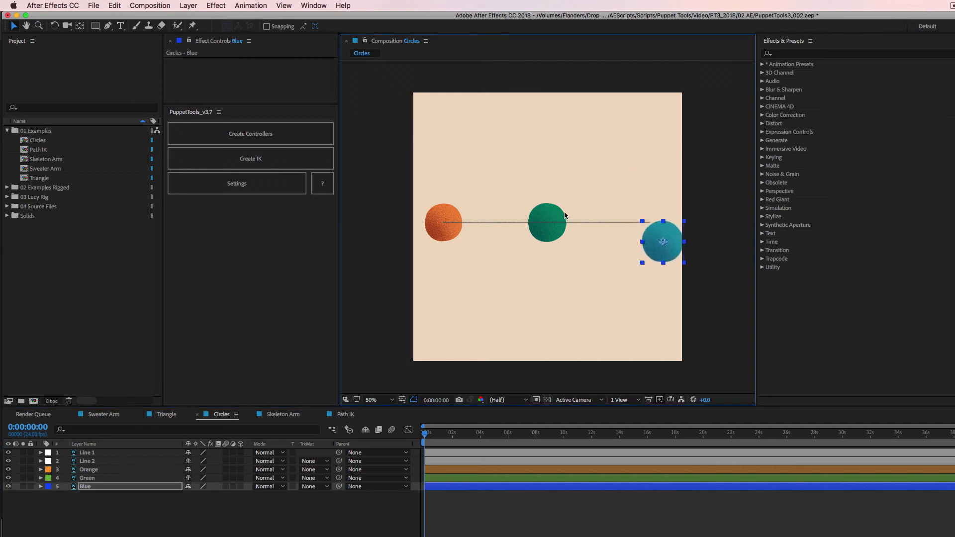
- Realign the blue sphere, clear the selection, then pick the orange and green spheres in chain order
left_click_drag(662, 242, 652, 221)
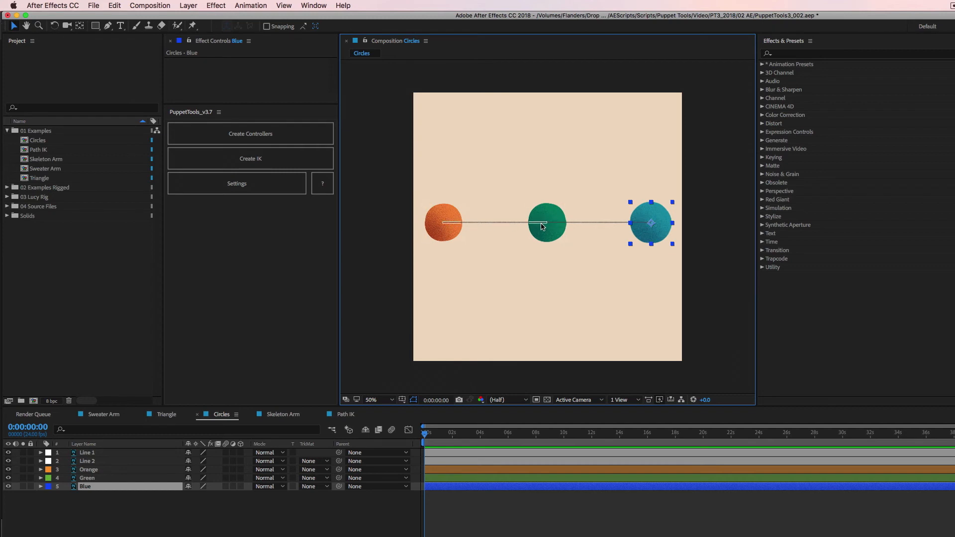
mouse_move(475, 285)
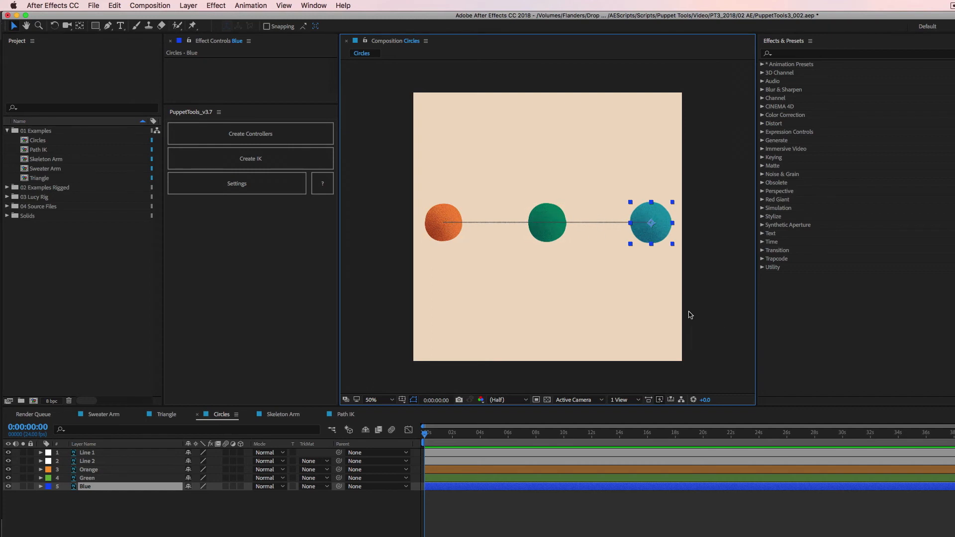
mouse_move(726, 314)
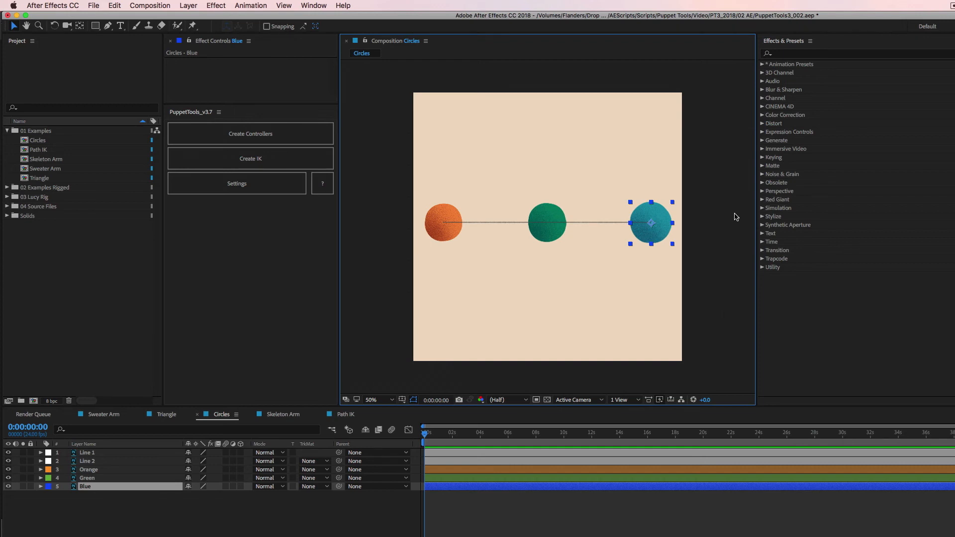
left_click(718, 179)
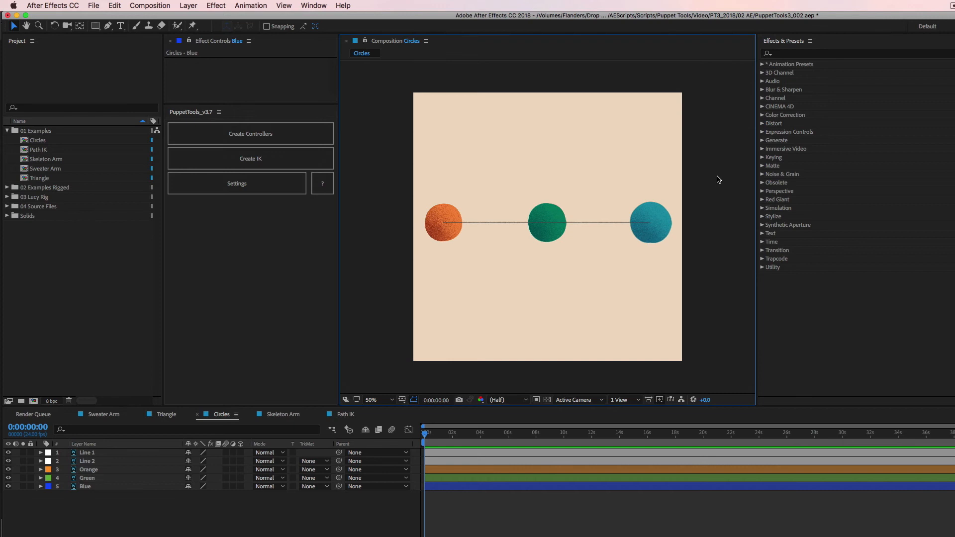
left_click(546, 222)
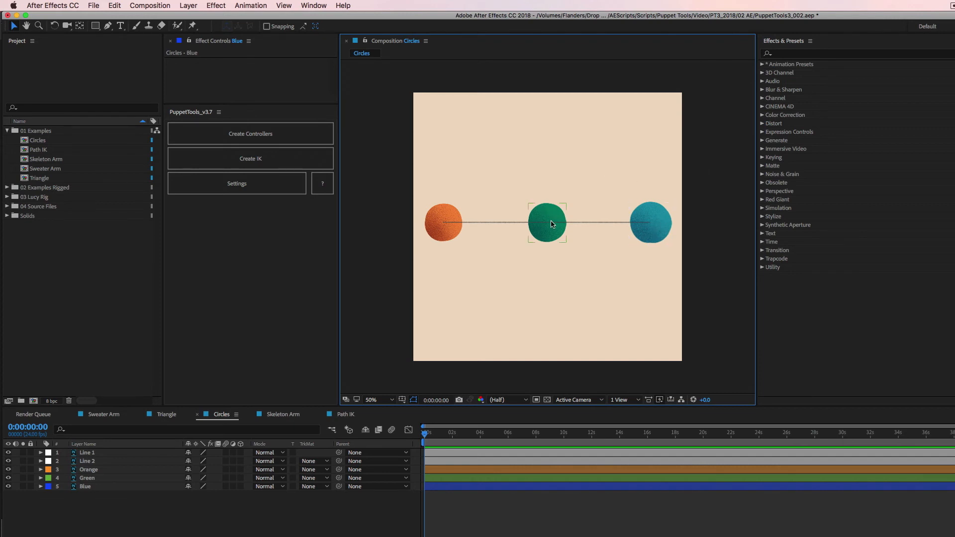
left_click(443, 222)
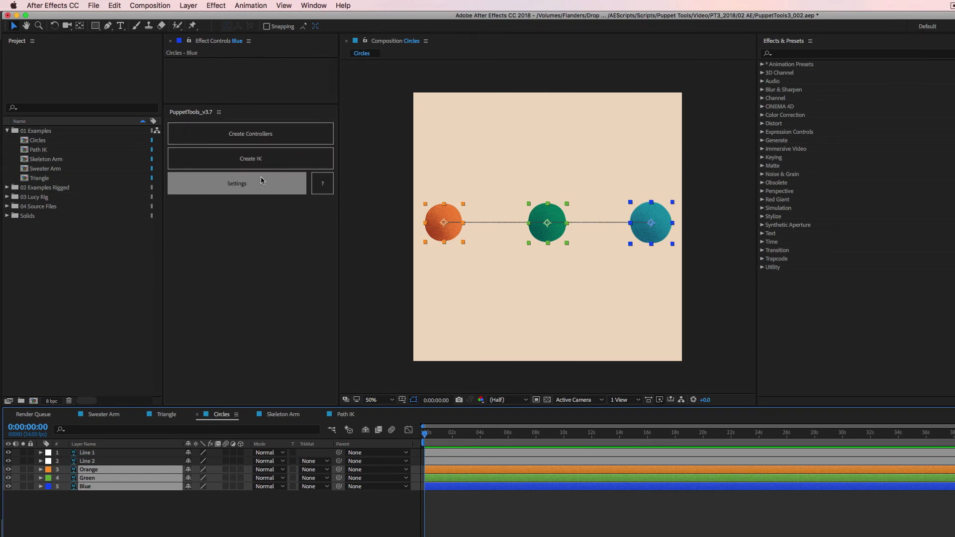
- Create the IK rig, then swing the Blue IK Ctrl above and below the line to test the bend
left_click(250, 158)
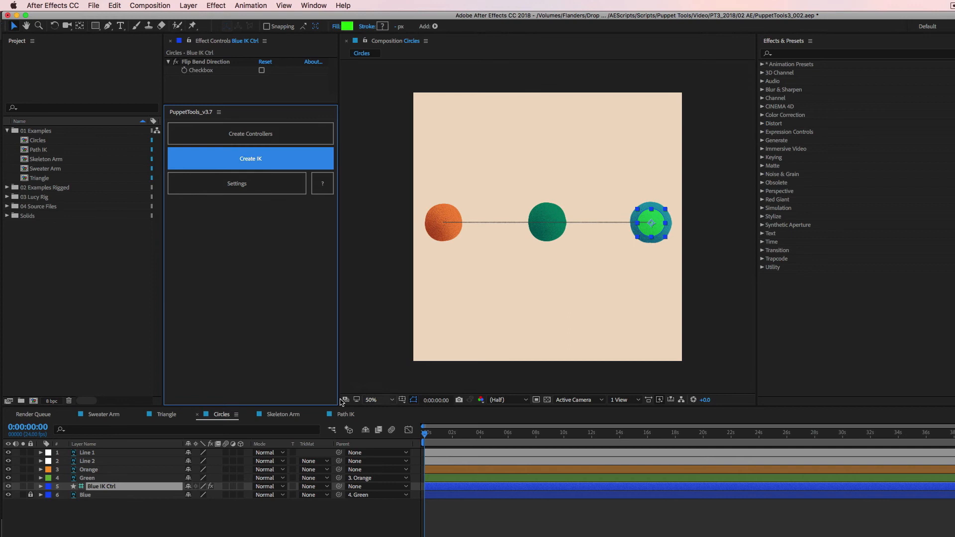
mouse_move(696, 186)
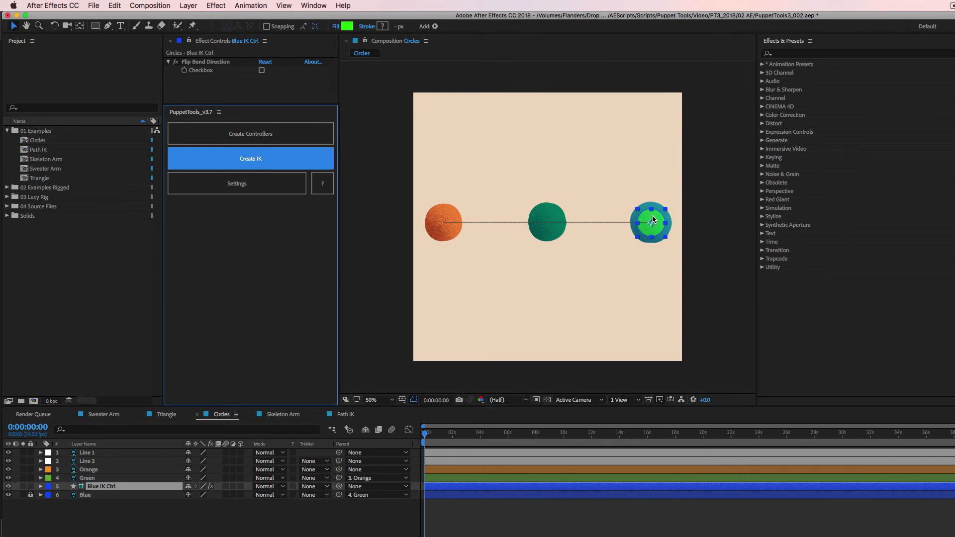
left_click_drag(649, 221, 582, 204)
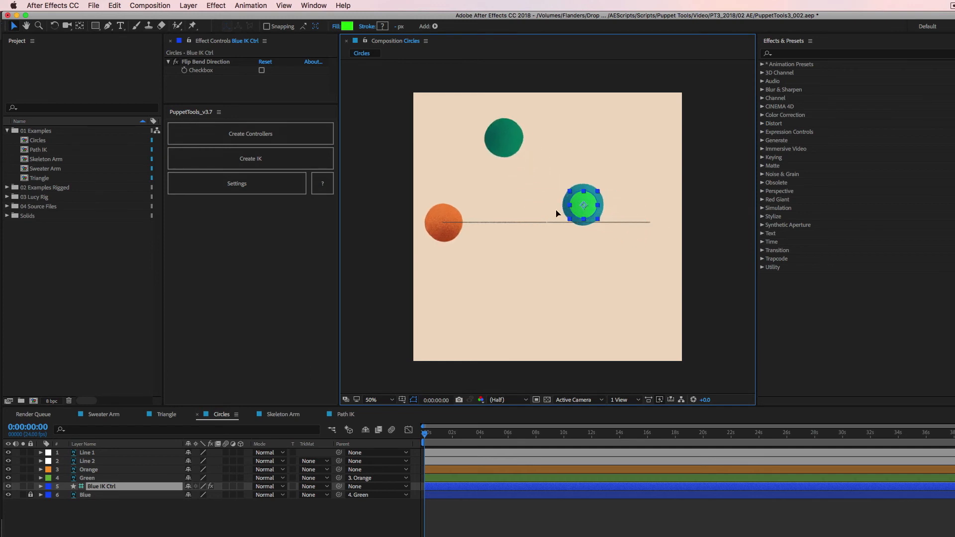
left_click_drag(583, 204, 555, 260)
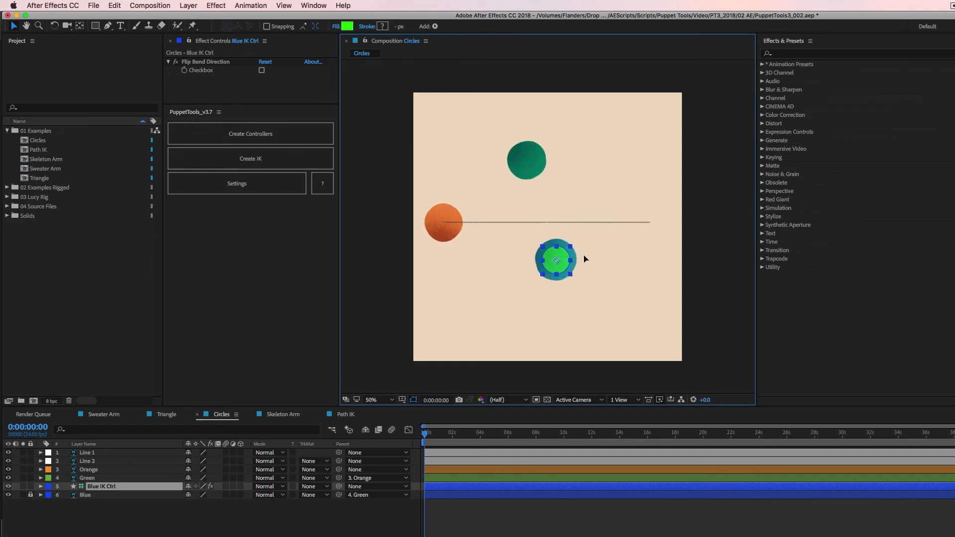
left_click_drag(554, 259, 537, 209)
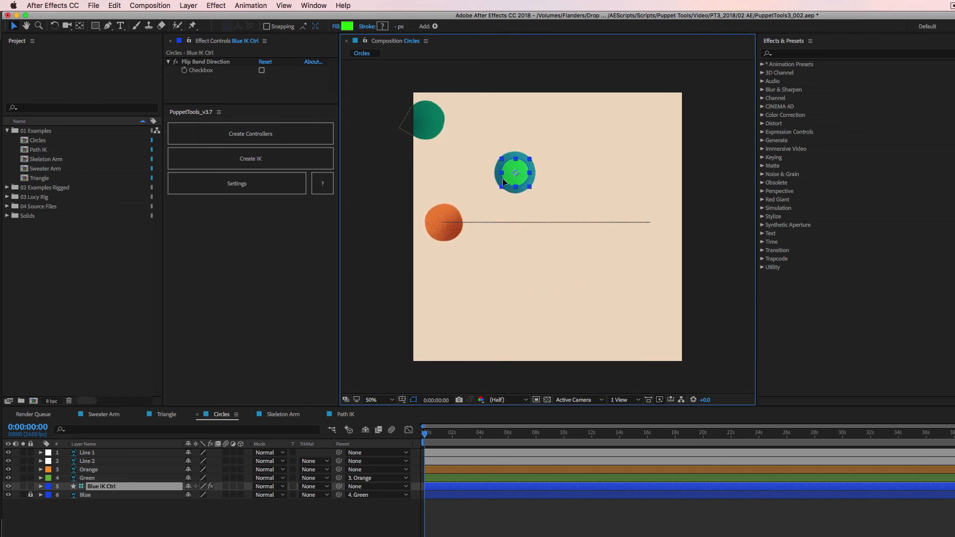
- Swing the controller to the lower left and back right, returning the chain to its straight line
left_click_drag(514, 172, 511, 226)
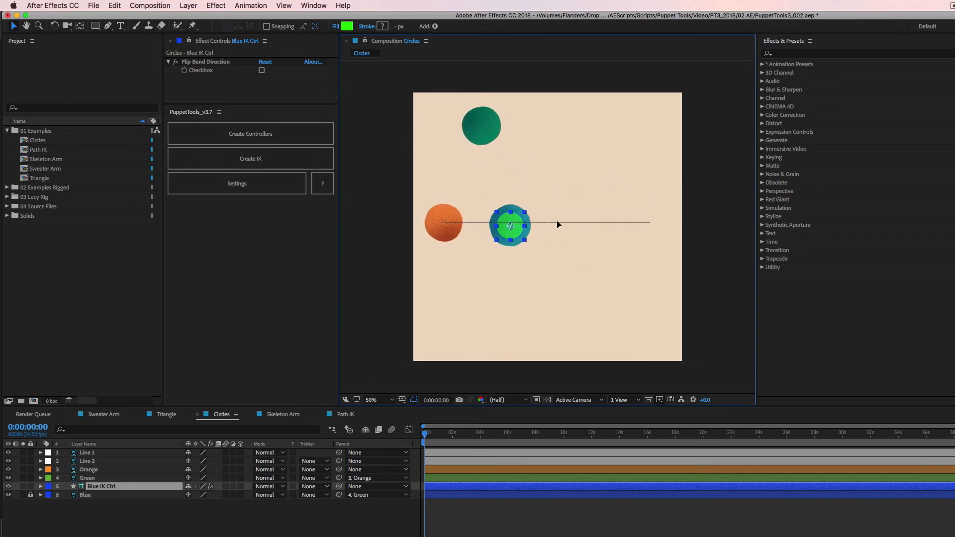
left_click_drag(510, 226, 457, 313)
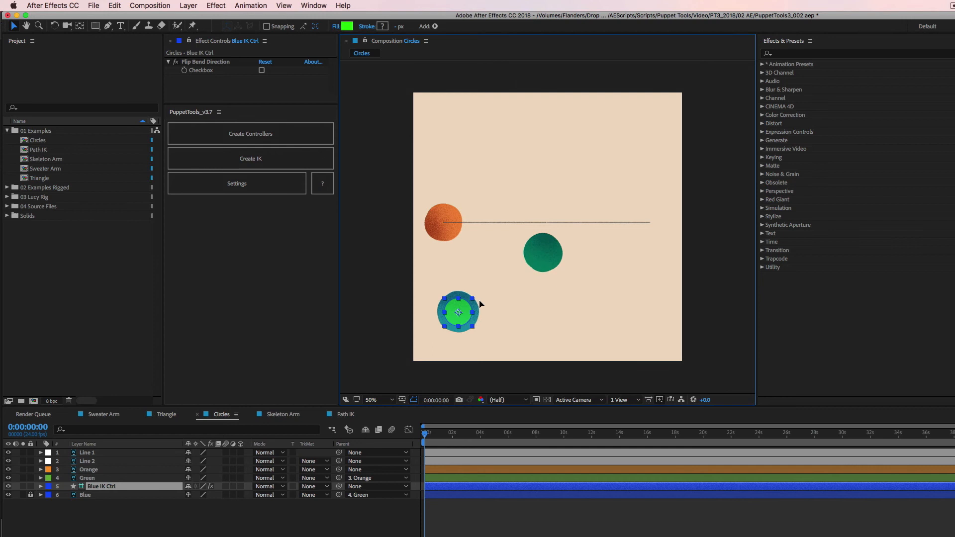
left_click_drag(457, 312, 628, 232)
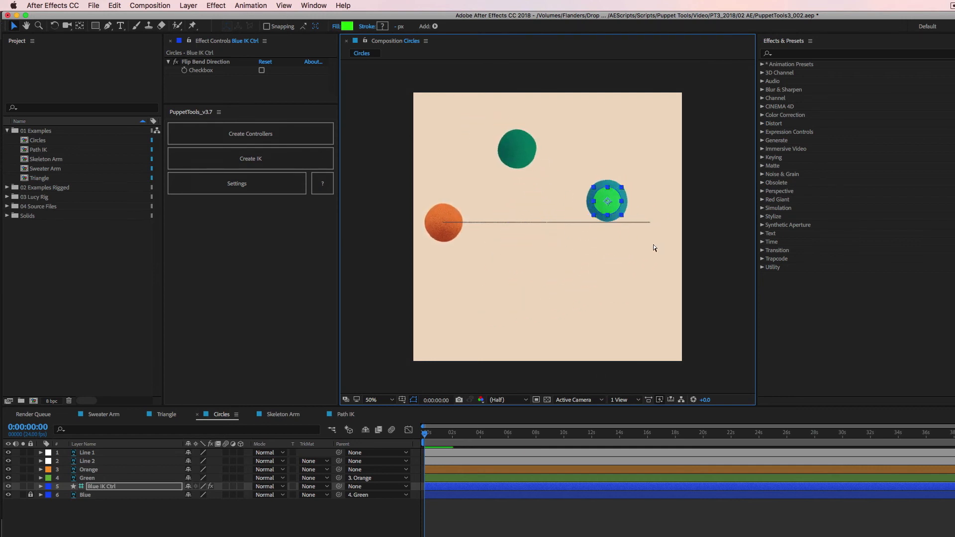
left_click_drag(606, 201, 650, 222)
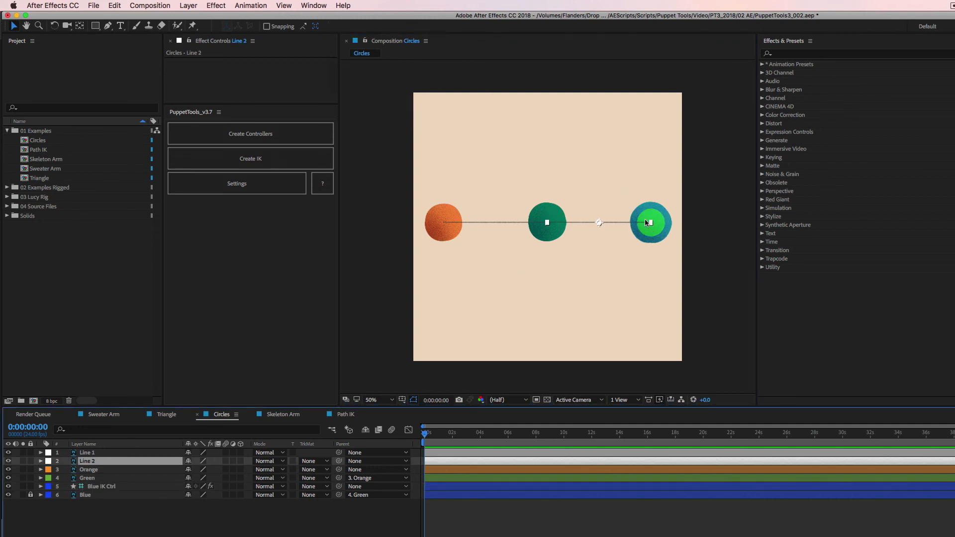
- Parent Line 2 to the Green sphere and Line 1 to the Orange sphere
left_click(546, 222)
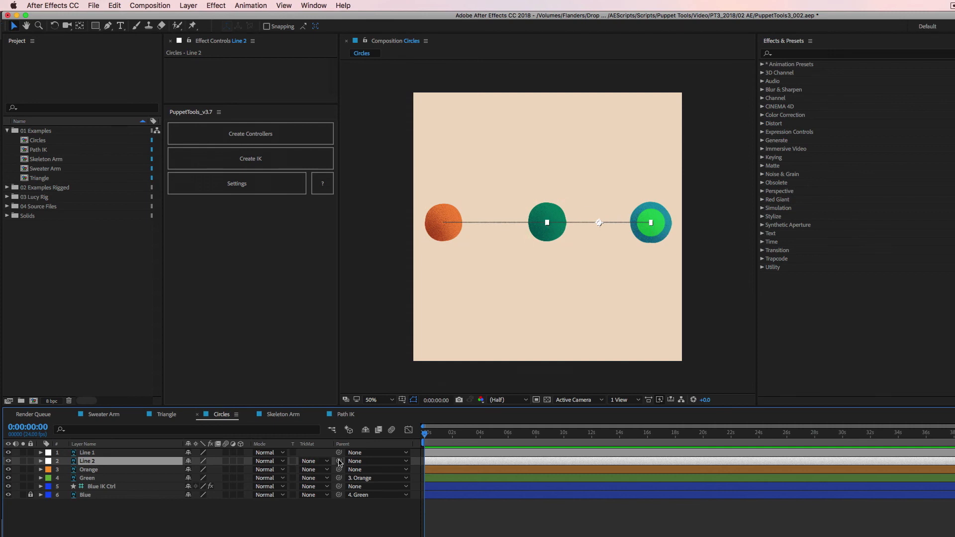
left_click_drag(338, 460, 89, 470)
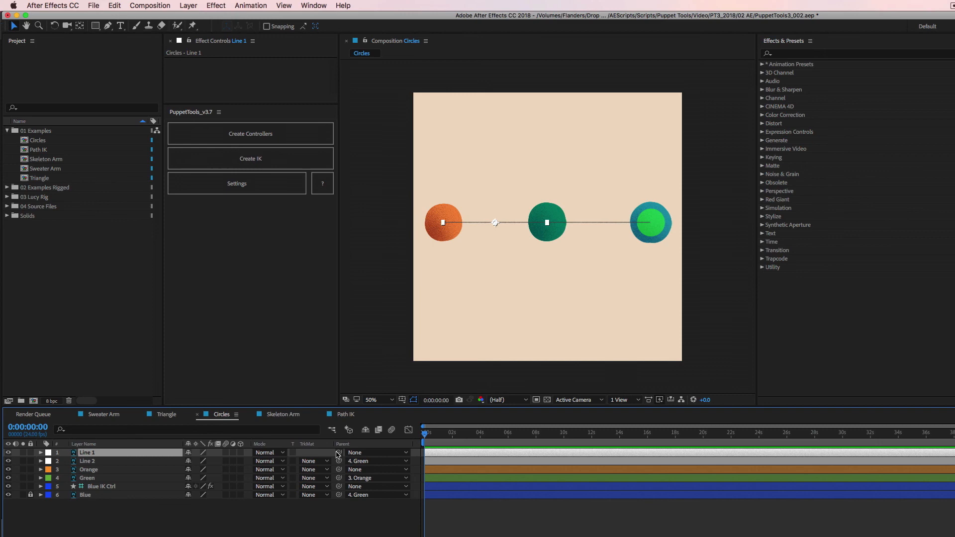
left_click(102, 487)
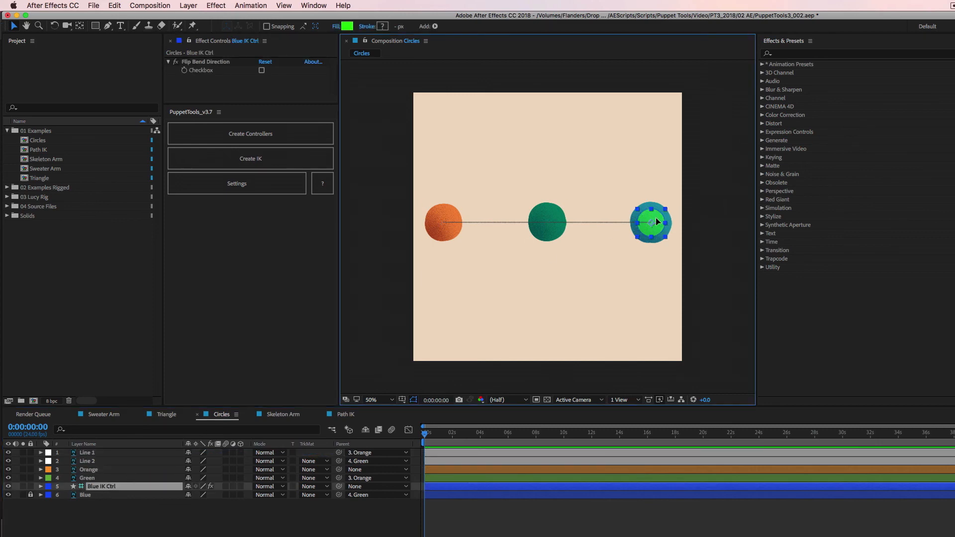
- Drag the Blue IK Ctrl down, right and up to check the lines stay joined to the spheres
left_click_drag(649, 222, 596, 273)
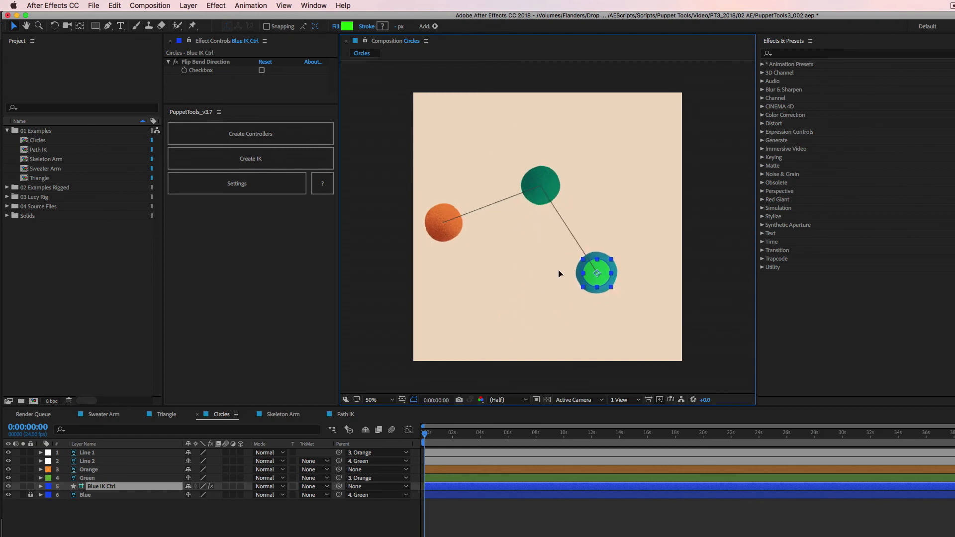
left_click_drag(595, 273, 610, 230)
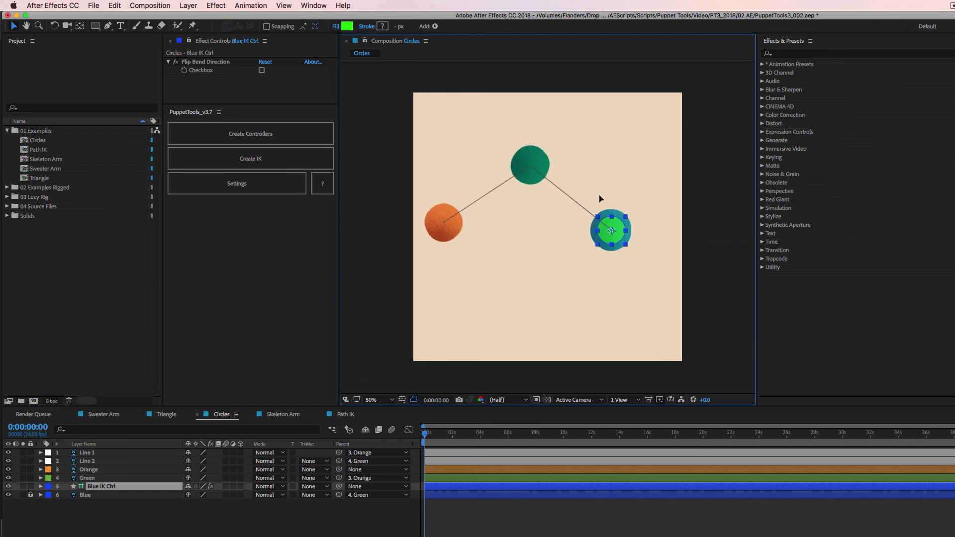
left_click_drag(610, 230, 605, 202)
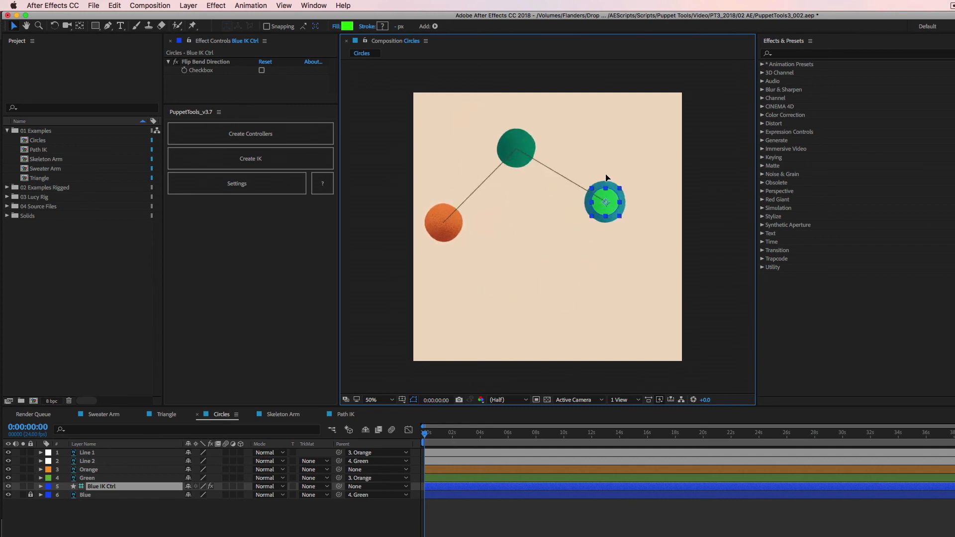
left_click_drag(604, 201, 546, 280)
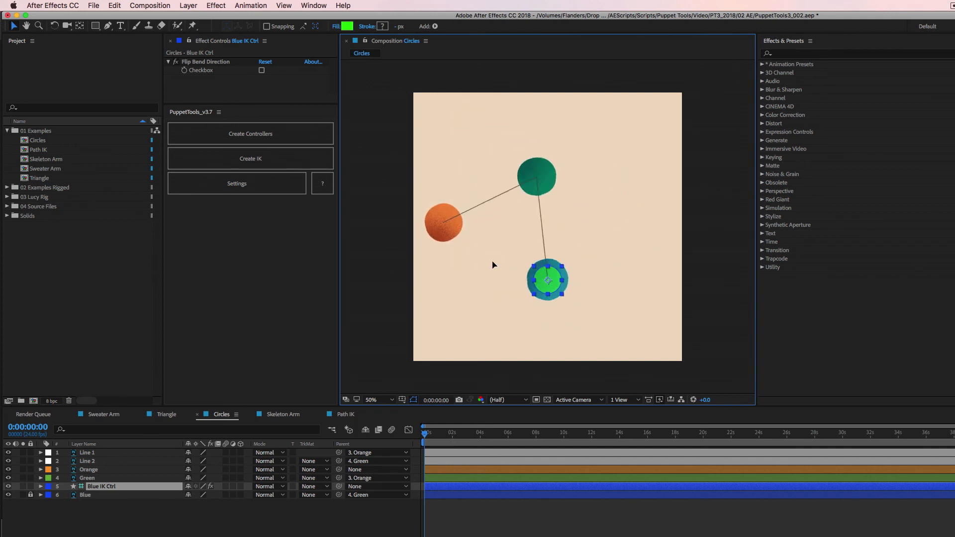
- Move the controller back right, refine the bend, and leave the chain bent upward
left_click_drag(547, 279, 613, 222)
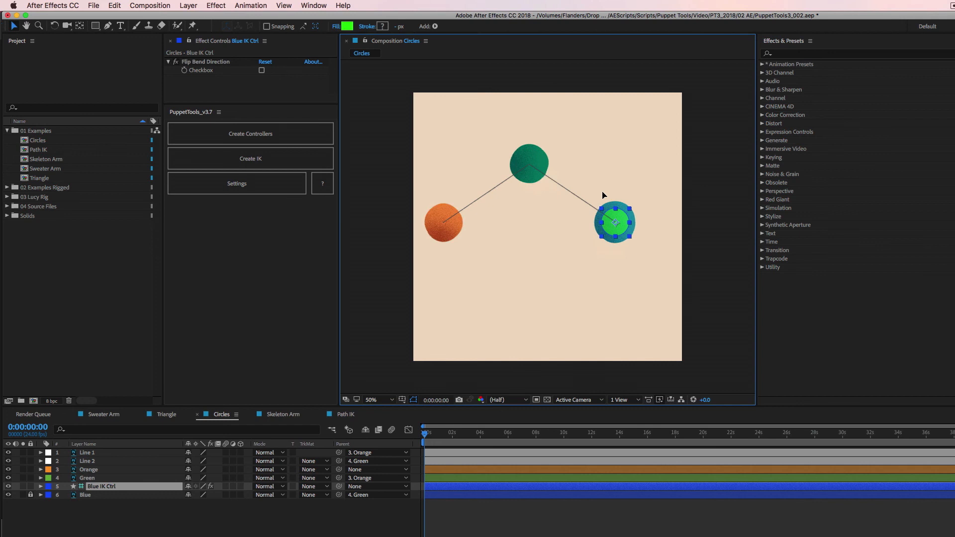
left_click_drag(613, 221, 603, 284)
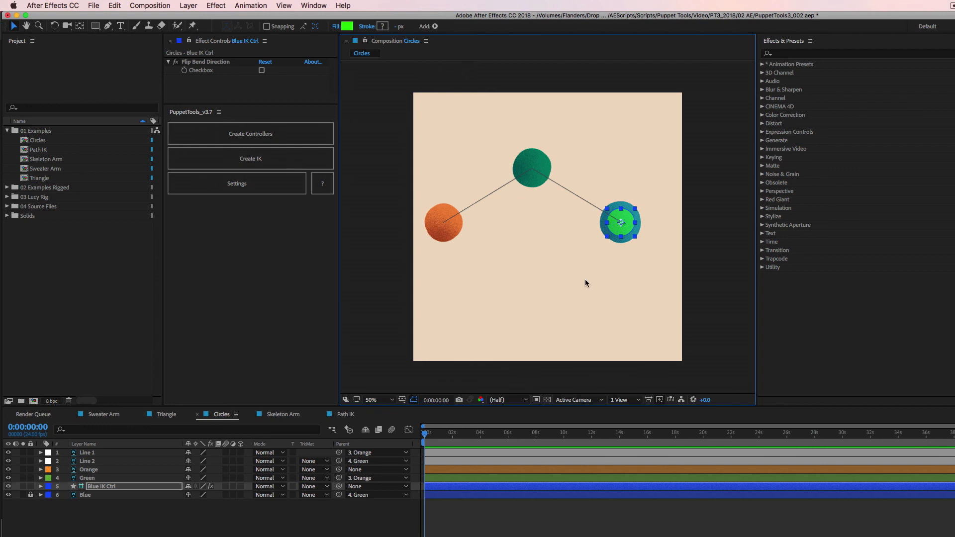
mouse_move(550, 299)
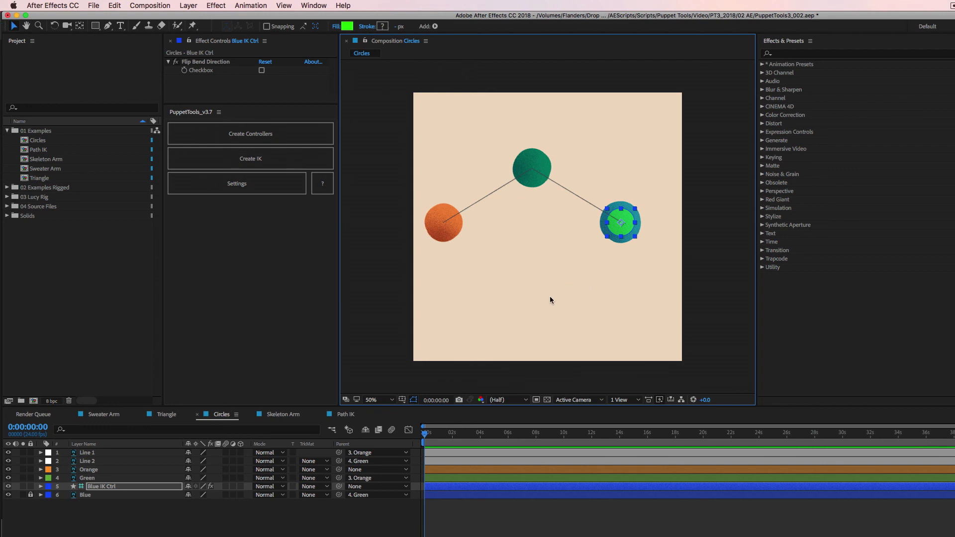
mouse_move(513, 214)
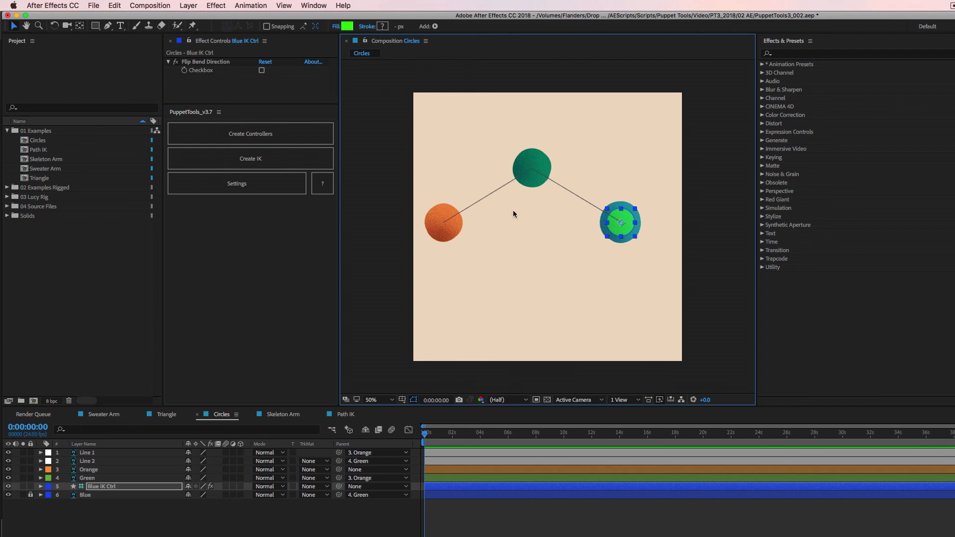
mouse_move(519, 203)
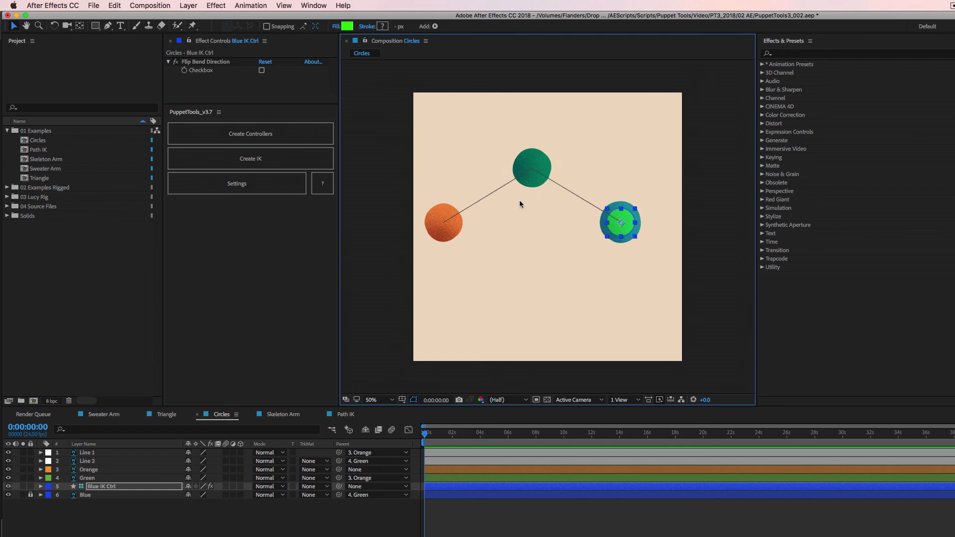
mouse_move(631, 165)
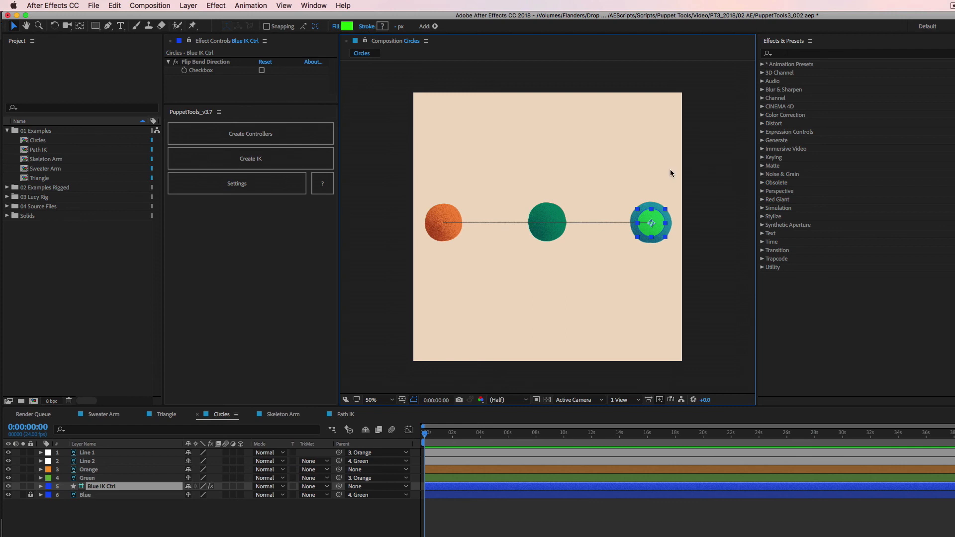
left_click_drag(650, 222, 583, 201)
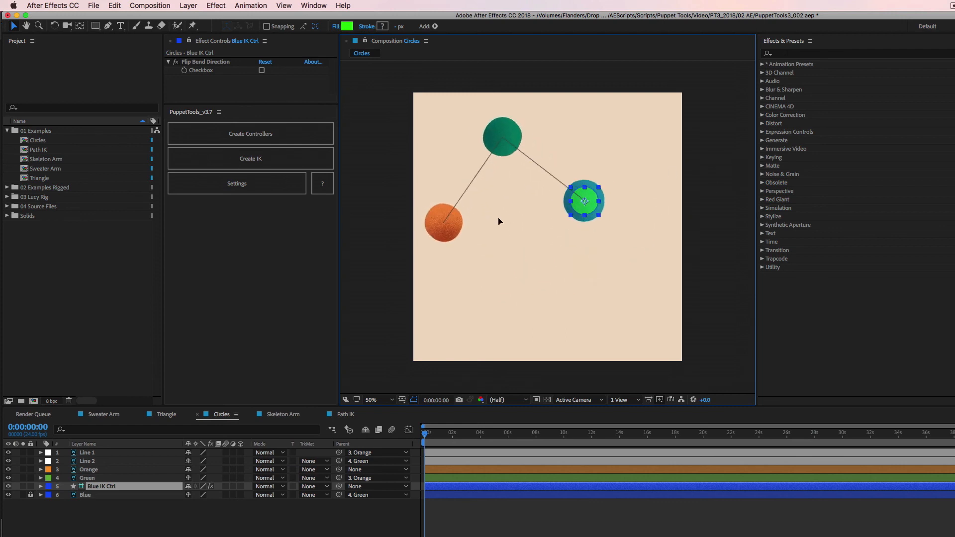